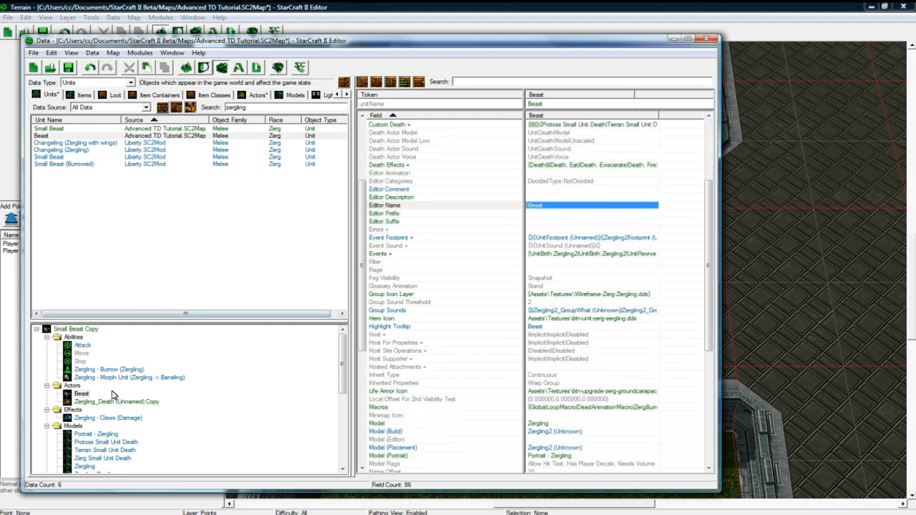
# Step: Inspect the Zergling_Death copy's Sound Done, UnitDeathCustomize and Create events unchanged, then show the Beast unit
pyautogui.click(117, 400)
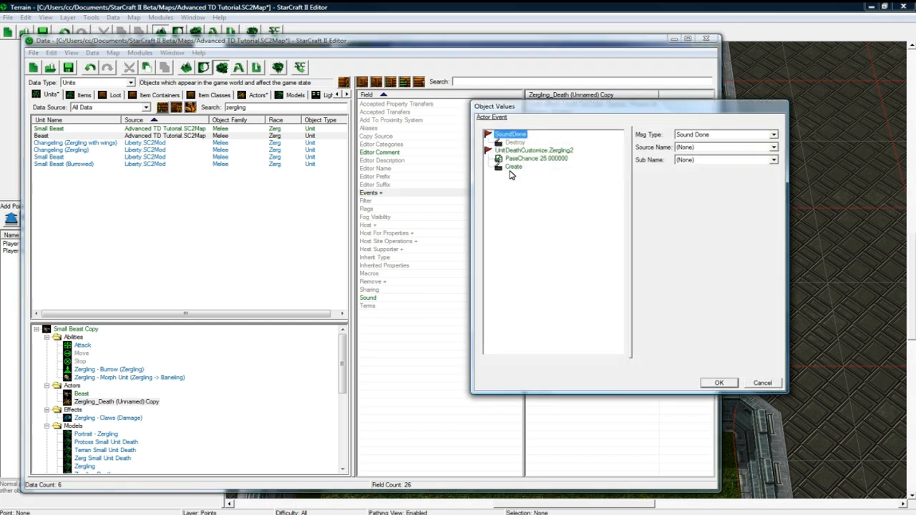
pyautogui.click(533, 150)
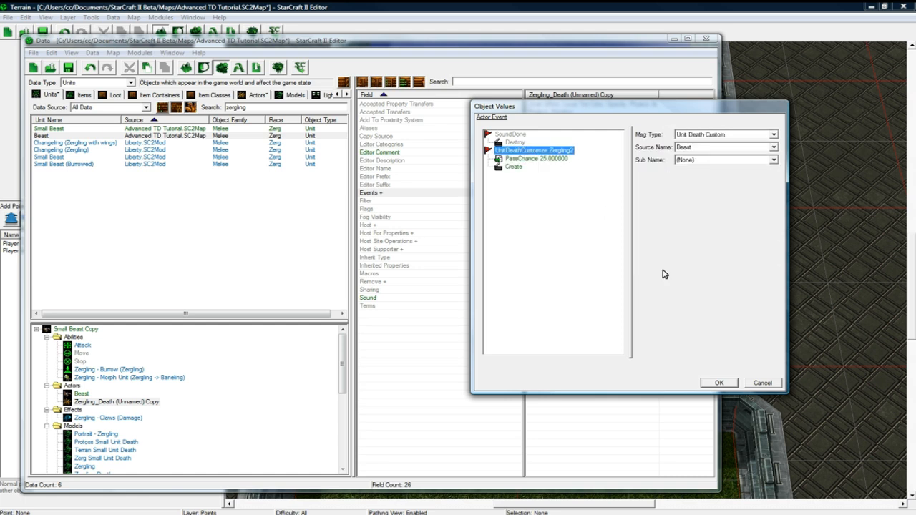
pyautogui.click(718, 382)
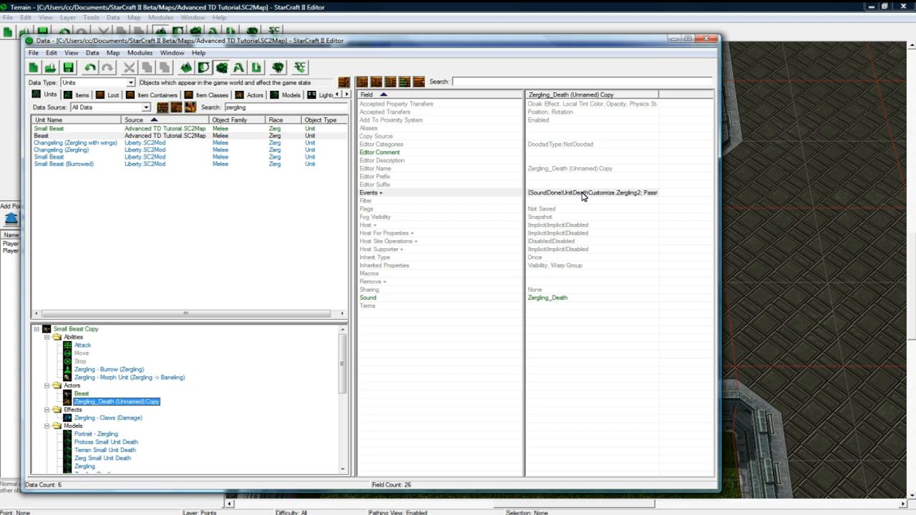
pyautogui.doubleClick(589, 192)
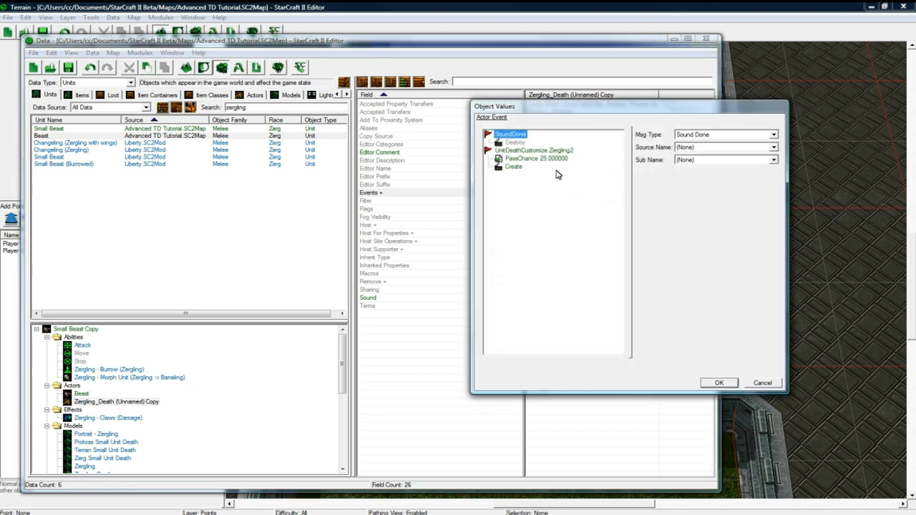
pyautogui.moveTo(512, 154)
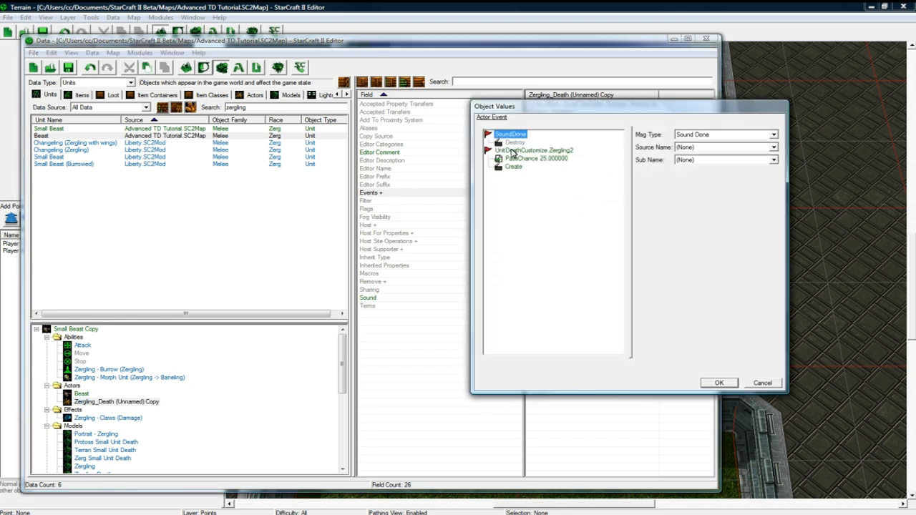
pyautogui.click(532, 150)
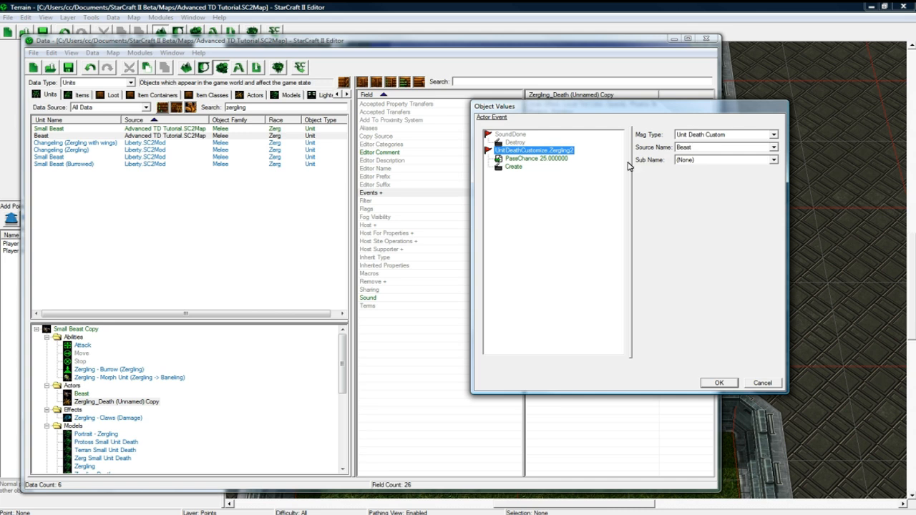
pyautogui.click(513, 166)
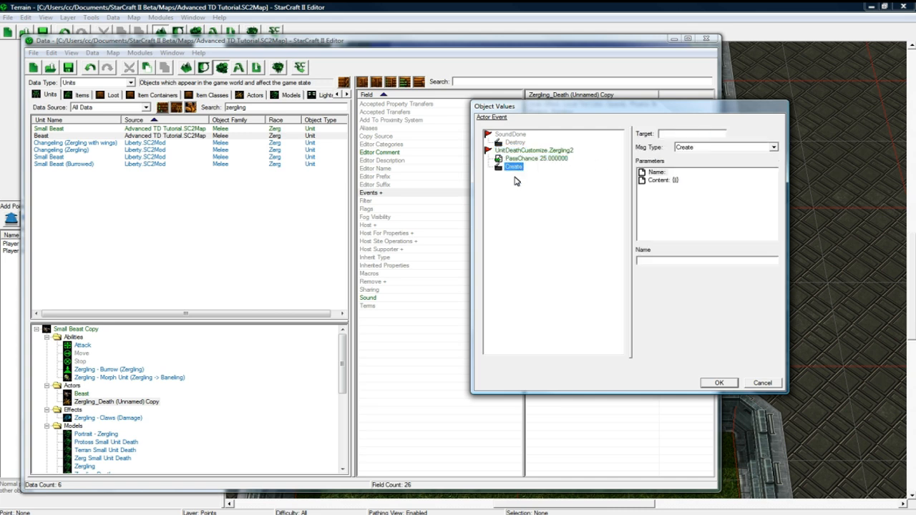
pyautogui.click(719, 383)
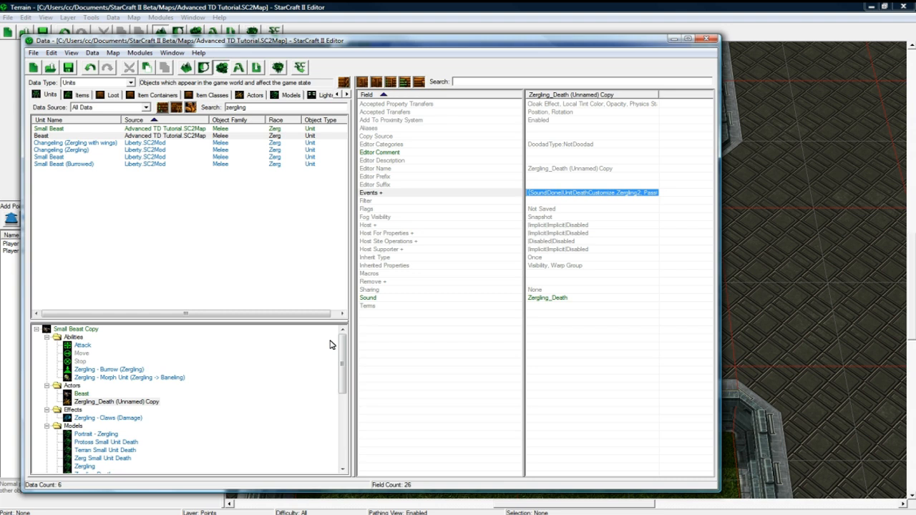
pyautogui.click(76, 328)
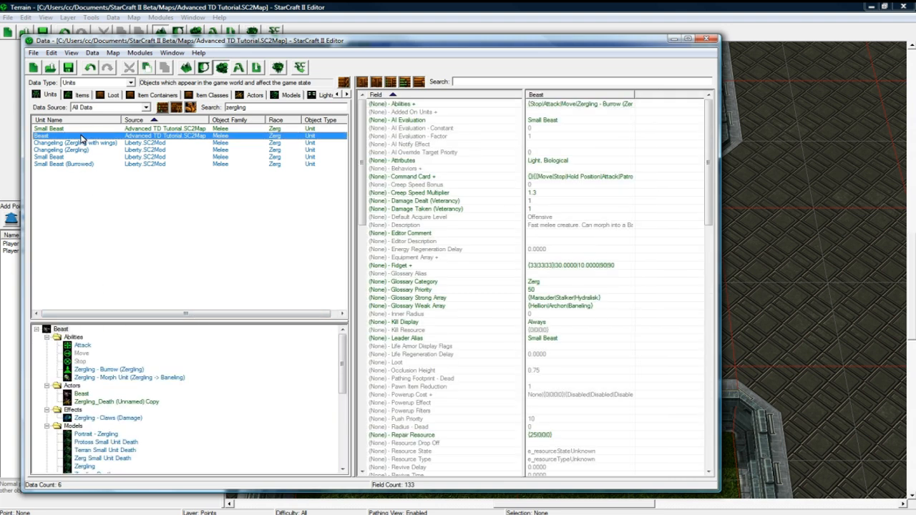
# Step: Duplicate the Beast unit together with its linked abilities, actors and effects
pyautogui.rightClick(40, 135)
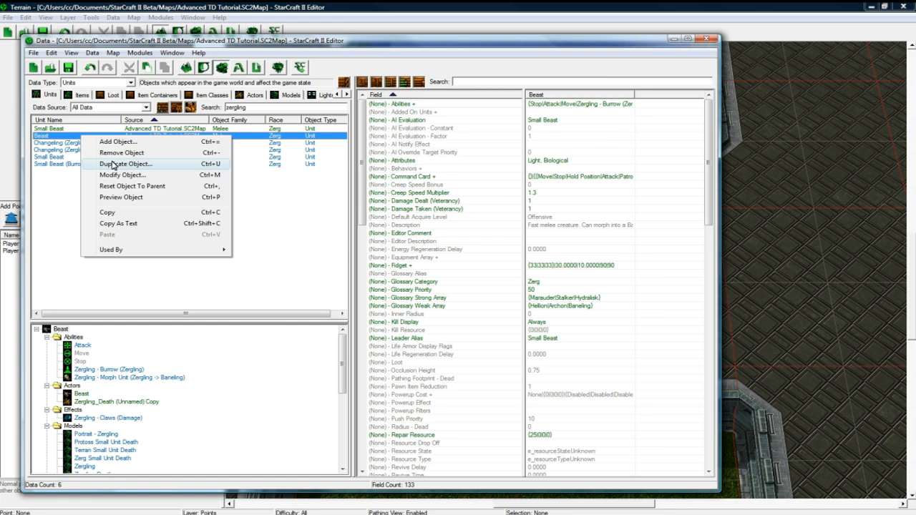
pyautogui.click(126, 163)
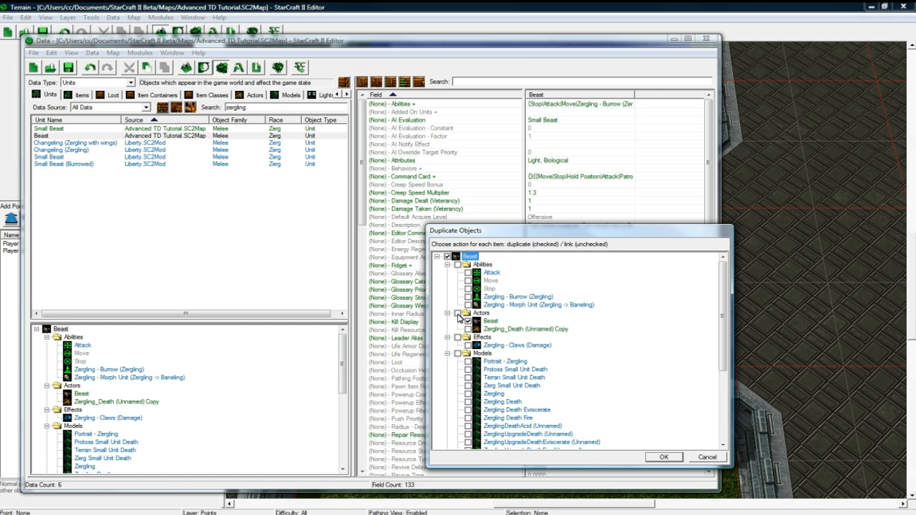
pyautogui.scroll(-3)
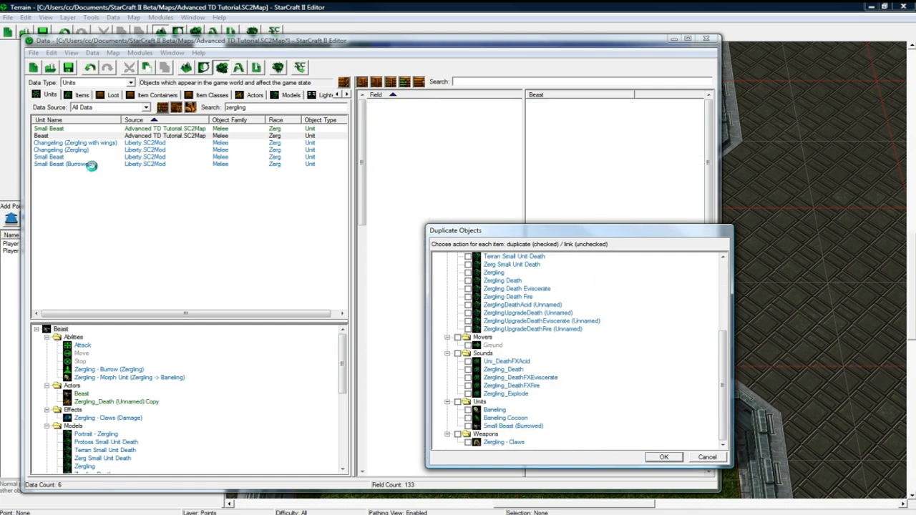
pyautogui.click(662, 457)
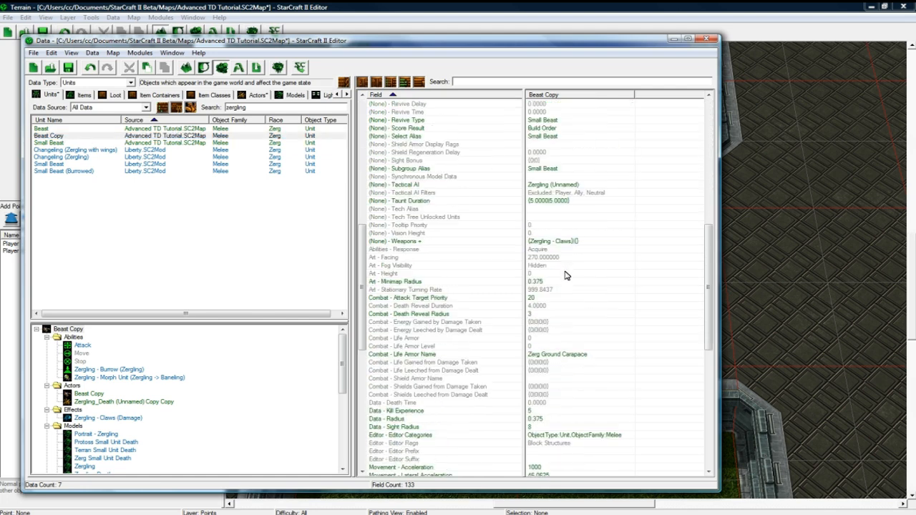
pyautogui.scroll(-3)
pyautogui.write('Spee')
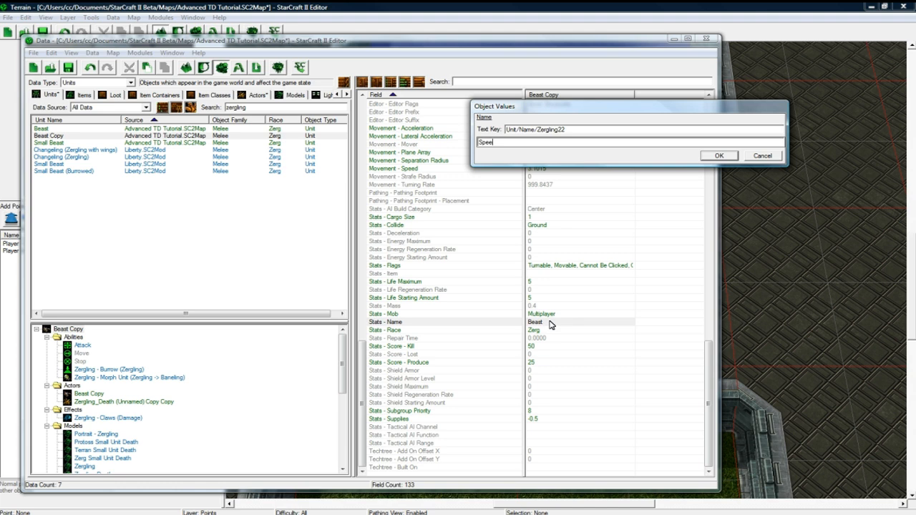
# Step: Name the copy Speed Beast and edit its movement speed value
pyautogui.click(718, 154)
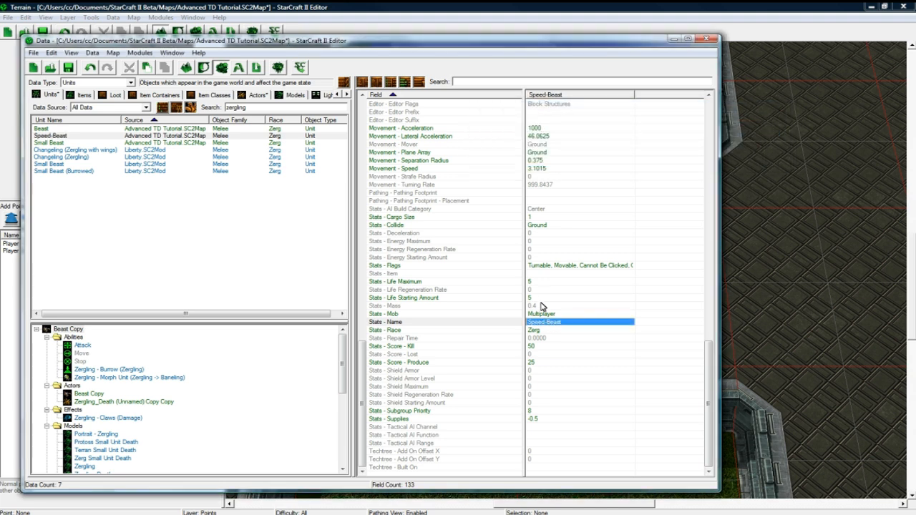
pyautogui.doubleClick(580, 298)
pyautogui.write('8')
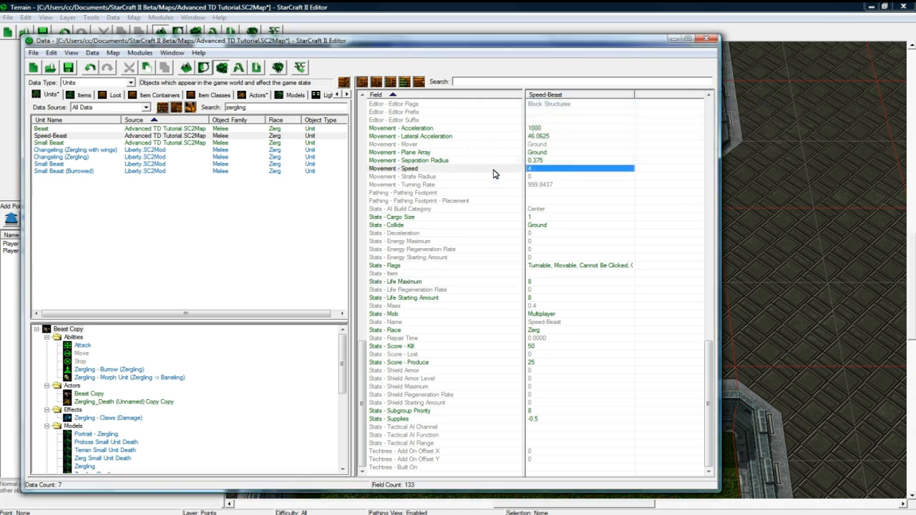
pyautogui.click(50, 134)
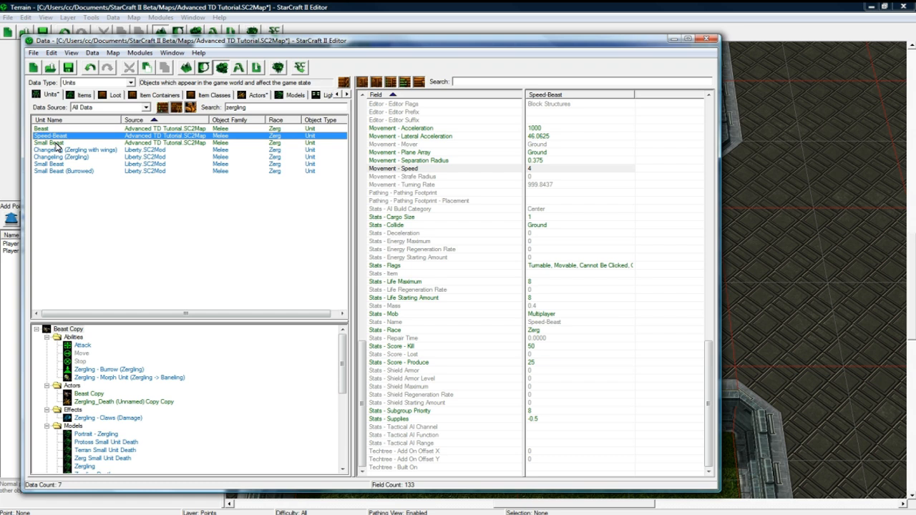
# Step: Adjust the Beast actor's scale and rename the copied actor Speed Beast
pyautogui.click(40, 129)
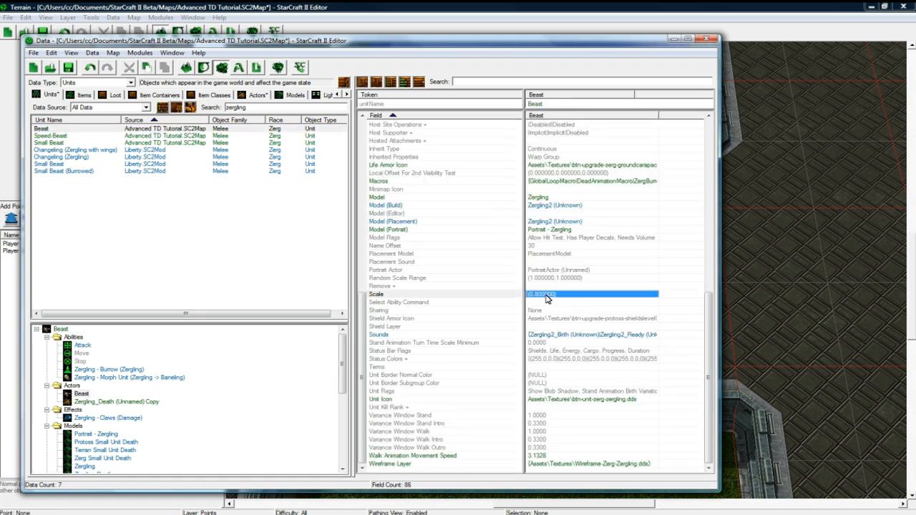
pyautogui.doubleClick(591, 294)
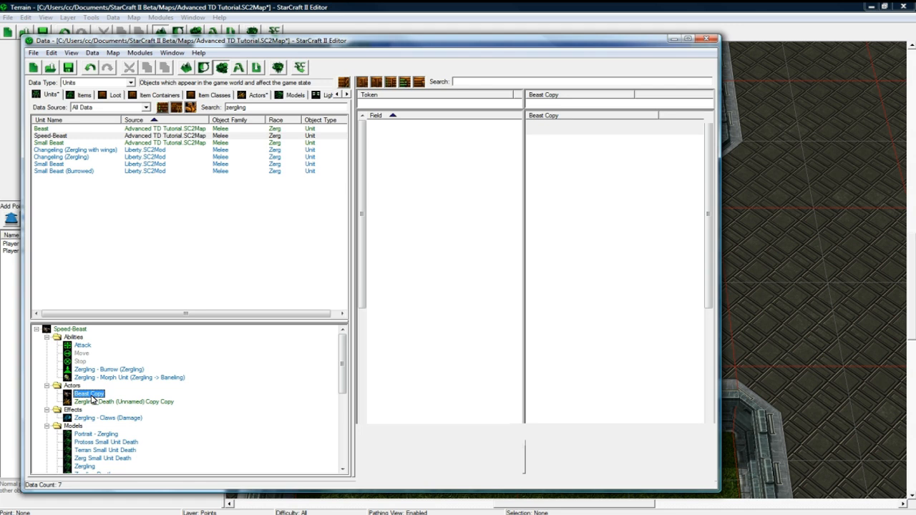
pyautogui.doubleClick(88, 394)
pyautogui.write('Speed-Beast')
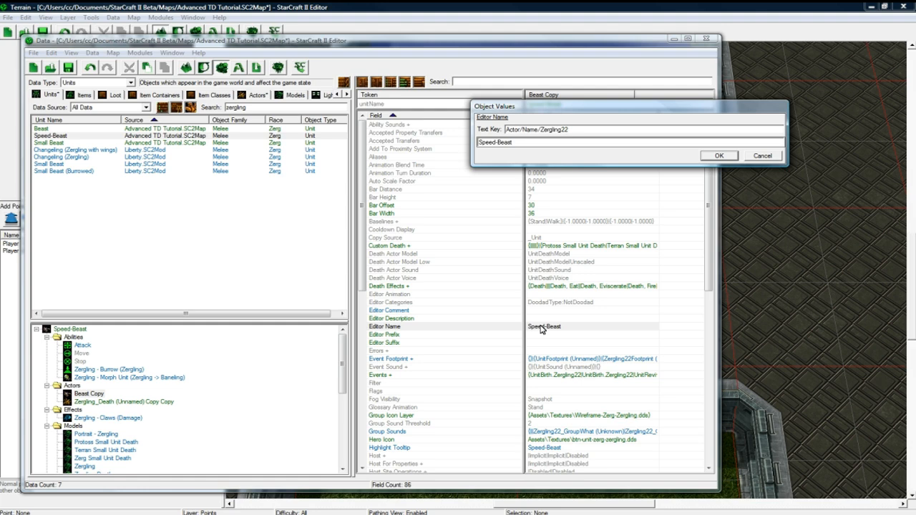
pyautogui.click(718, 155)
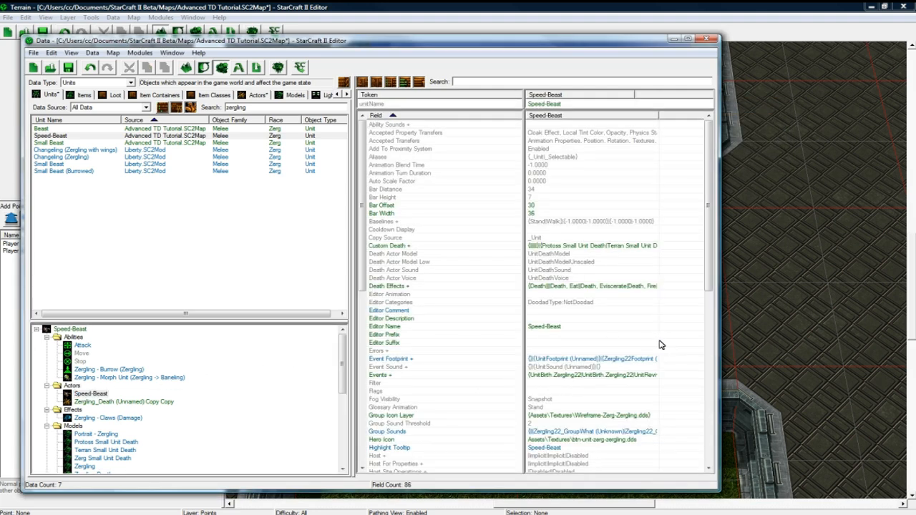
# Step: Source the copied death actor's unit death event from Speed Beast
pyautogui.scroll(-3)
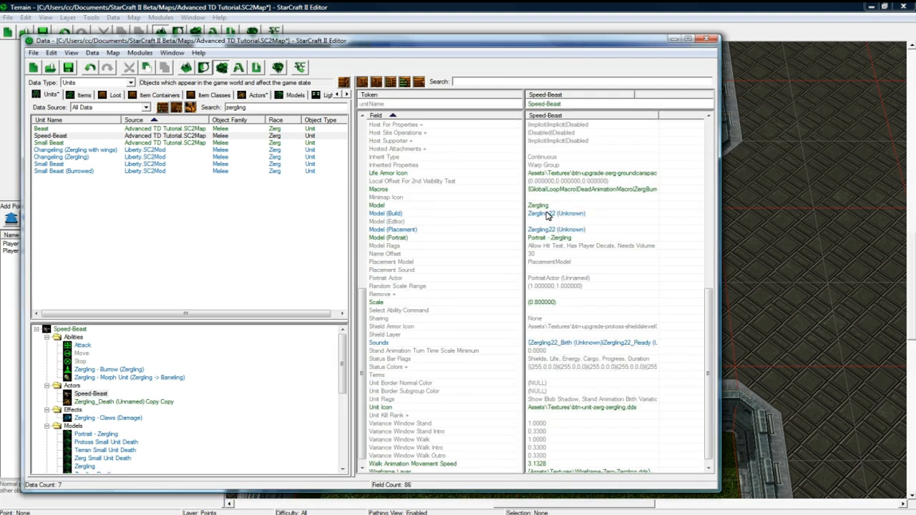
pyautogui.doubleClick(555, 300)
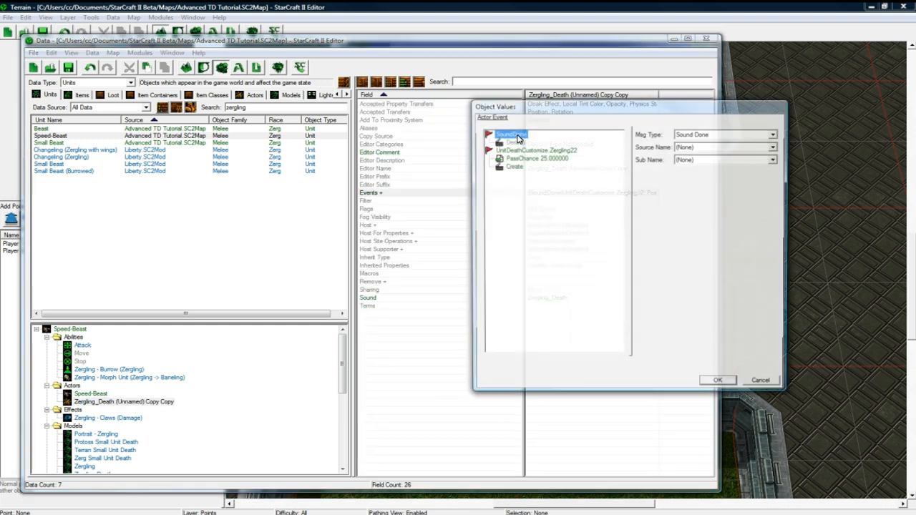
pyautogui.click(537, 151)
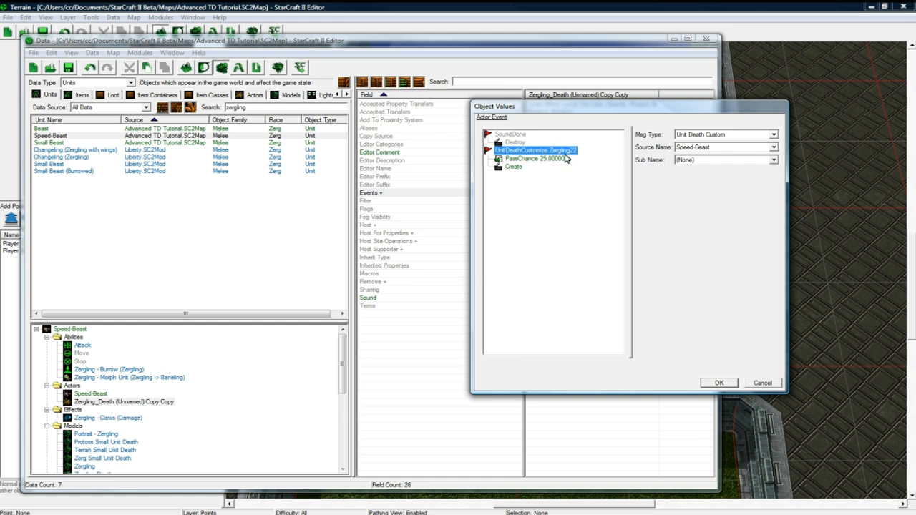
pyautogui.moveTo(572, 159)
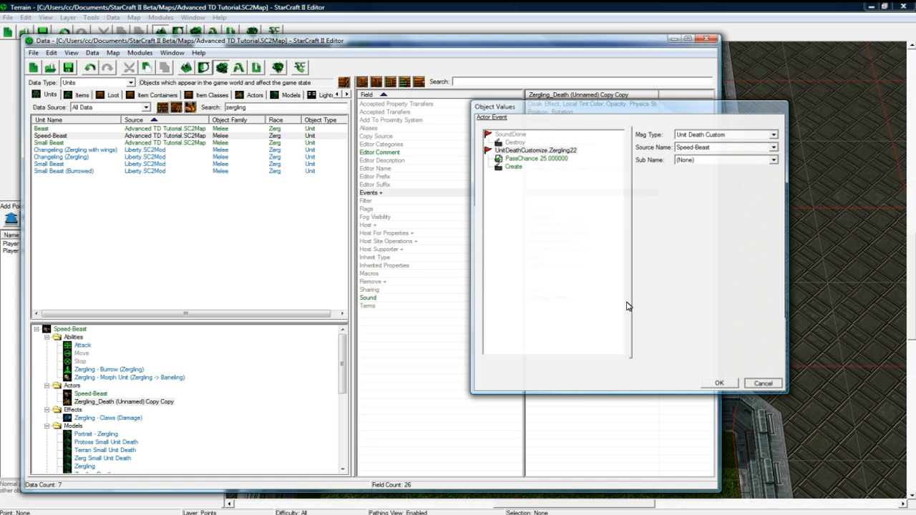
pyautogui.click(719, 383)
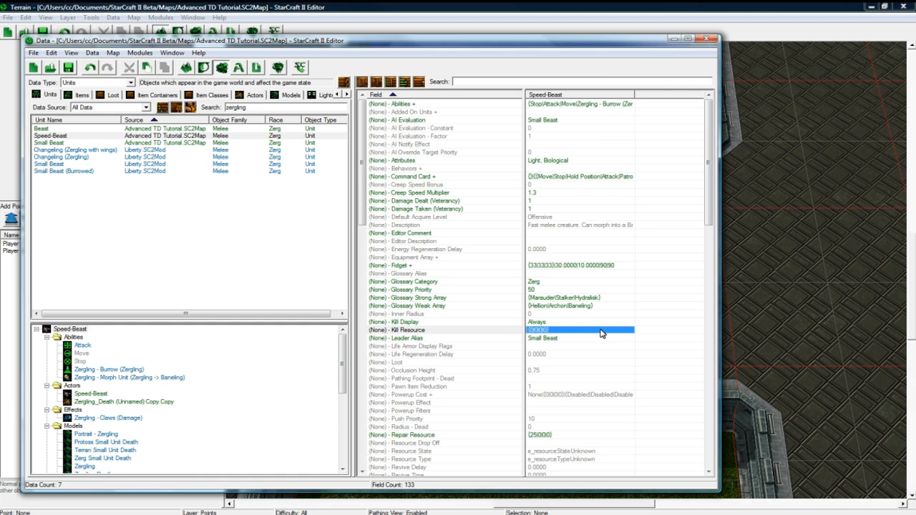
# Step: Duplicate Speed Beast with its linked objects as Giant Beast with Life Maximum 300
pyautogui.scroll(-3)
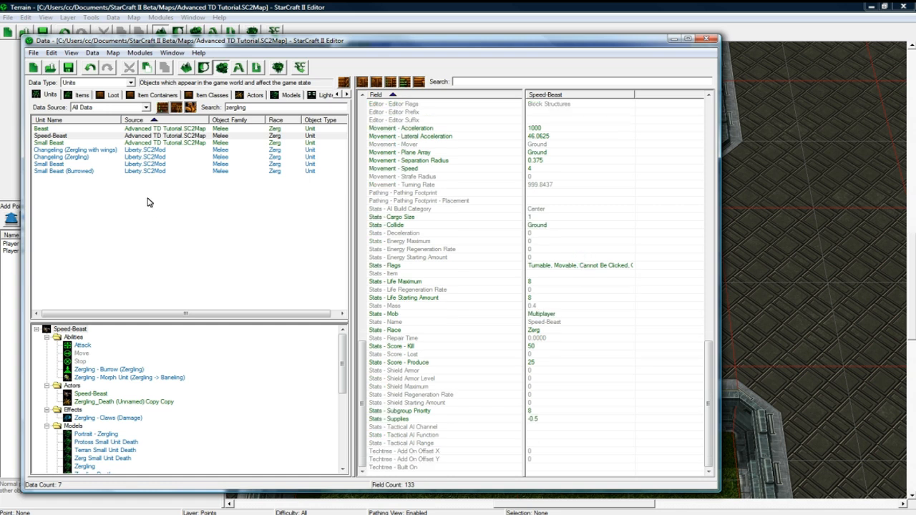
pyautogui.rightClick(51, 135)
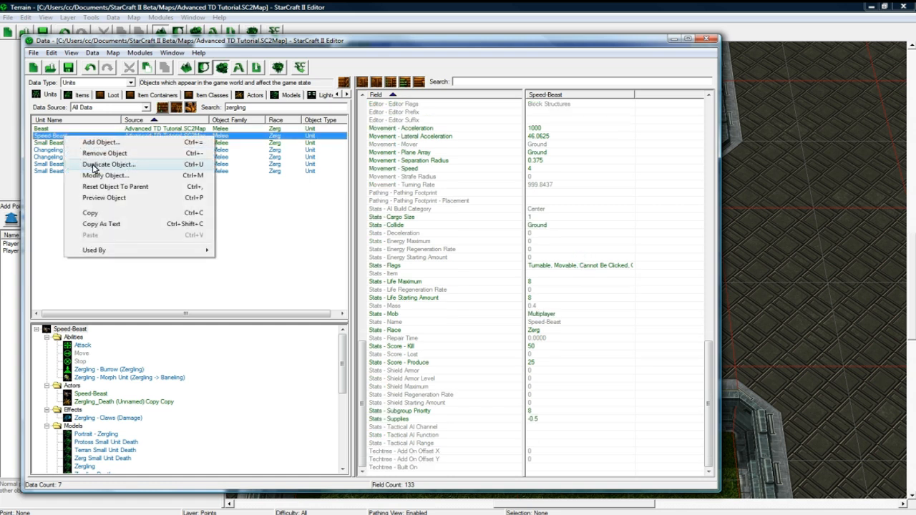
pyautogui.click(107, 164)
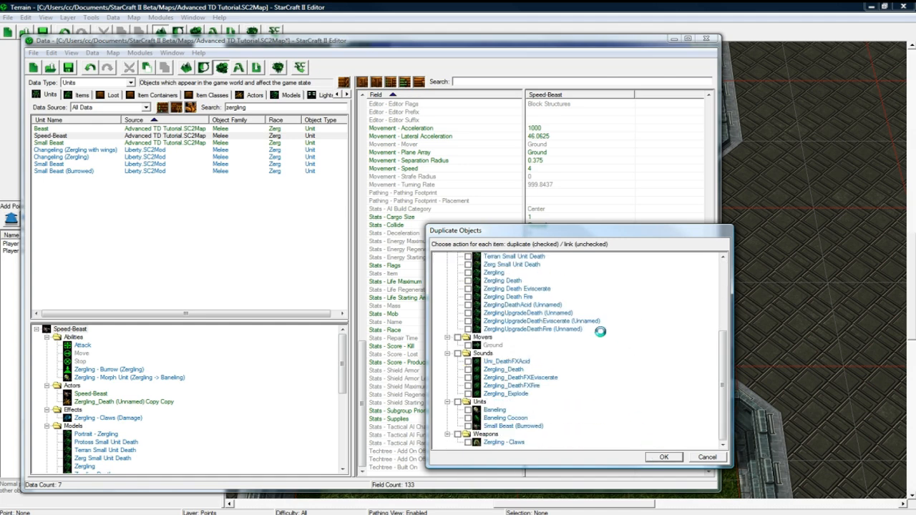
pyautogui.click(662, 457)
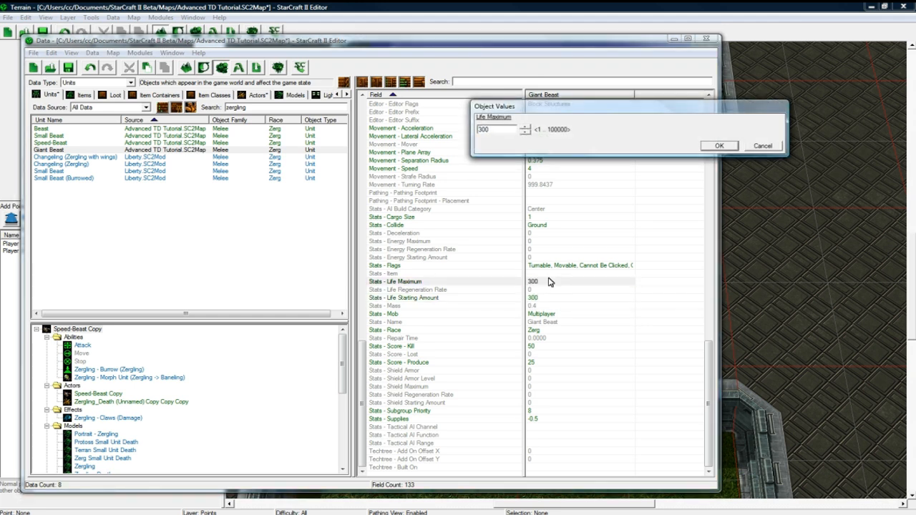
pyautogui.click(719, 146)
pyautogui.write('Giant Bea')
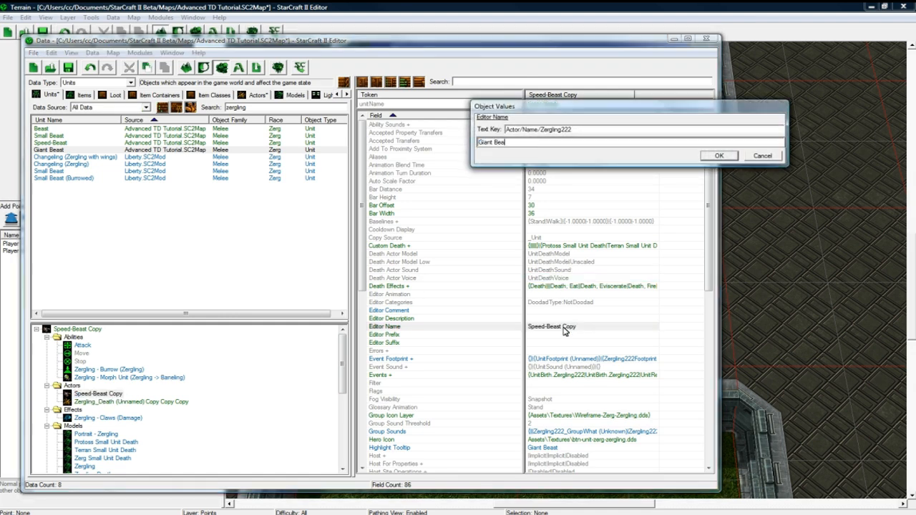
# Step: Name the copied actor Giant Beast and return to the Giant Beast unit's fields
pyautogui.click(718, 155)
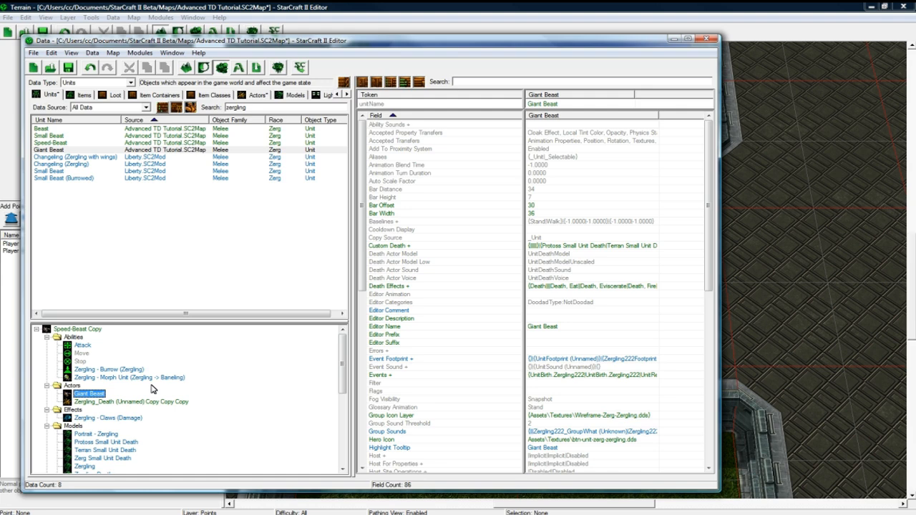
pyautogui.scroll(-3)
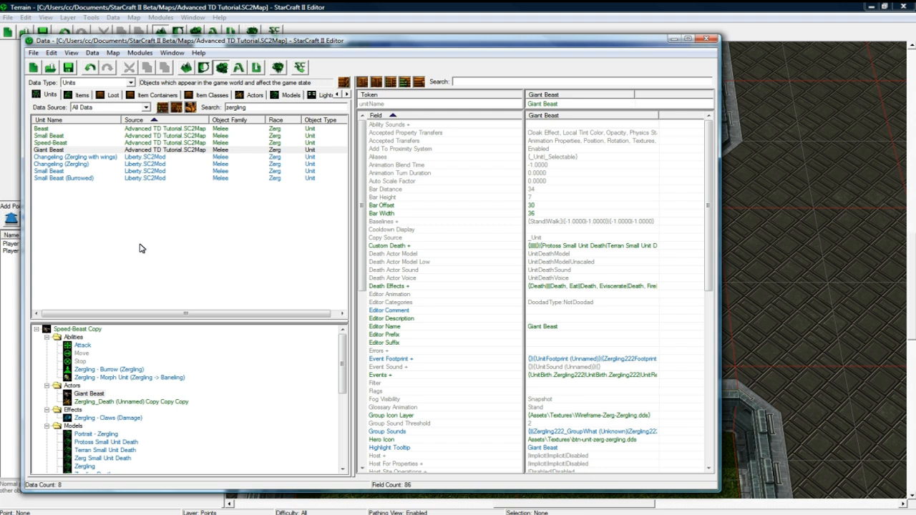
pyautogui.click(89, 393)
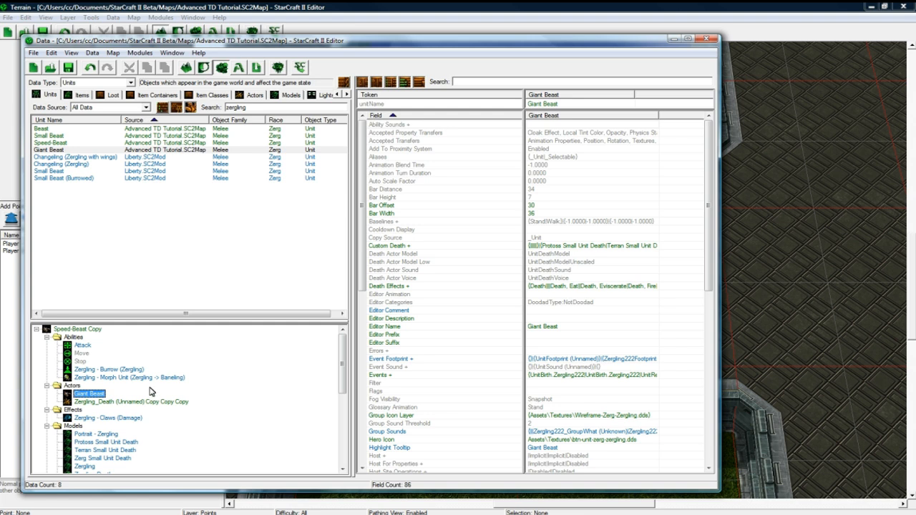
pyautogui.moveTo(106, 361)
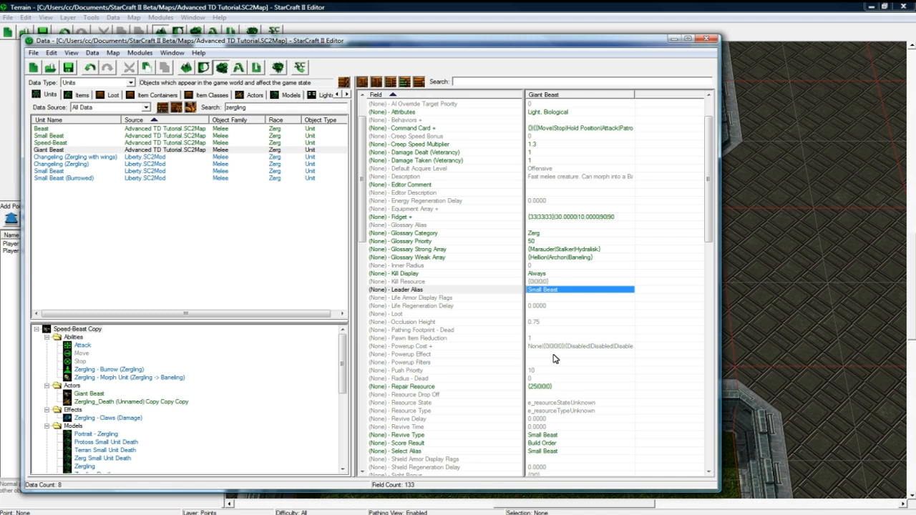
pyautogui.scroll(-3)
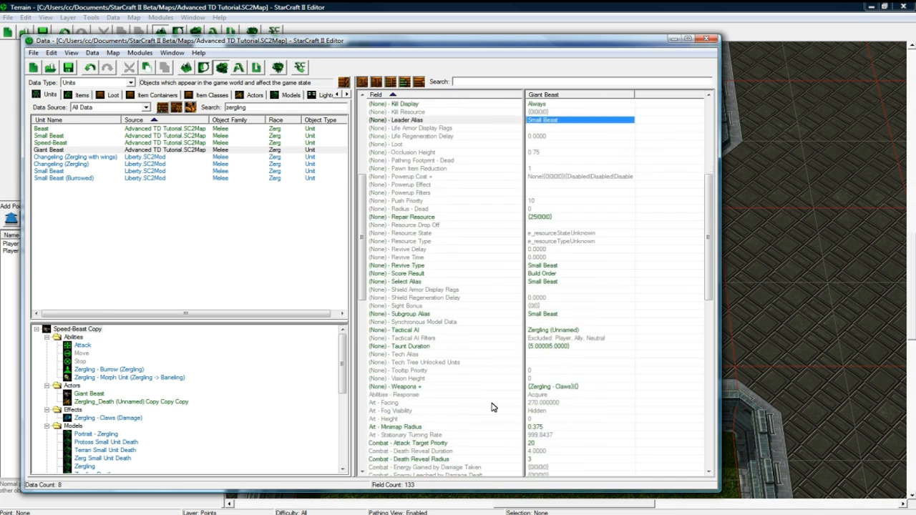
pyautogui.moveTo(541, 418)
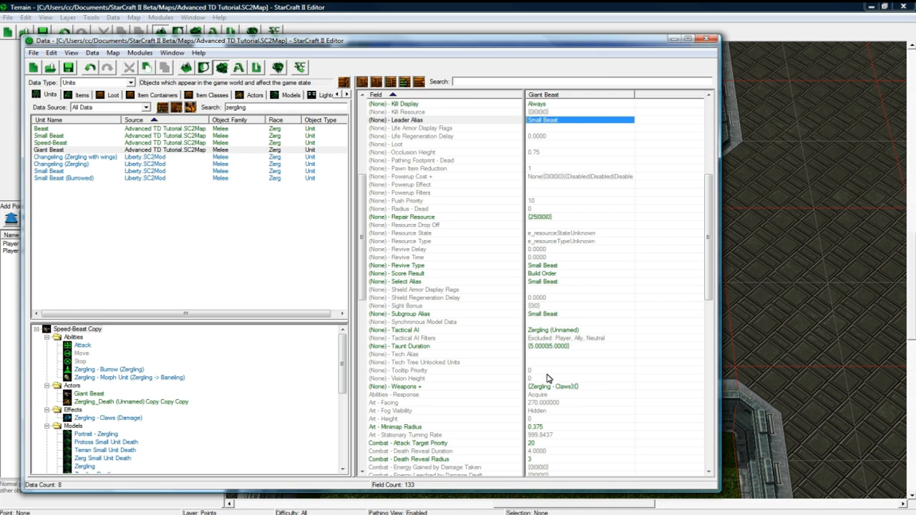
pyautogui.moveTo(484, 331)
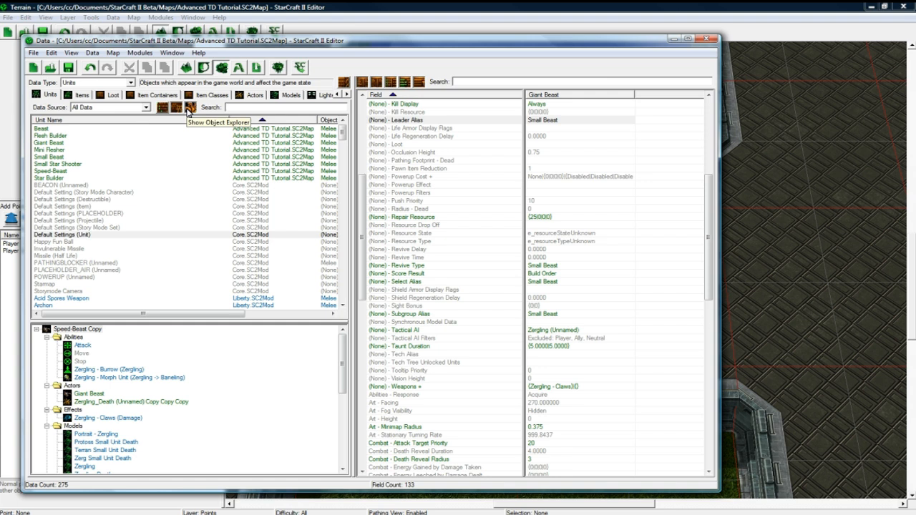
# Step: Duplicate Small Star Shooter with its linked photon cannon actors, effects and weapon ticked
pyautogui.rightClick(57, 163)
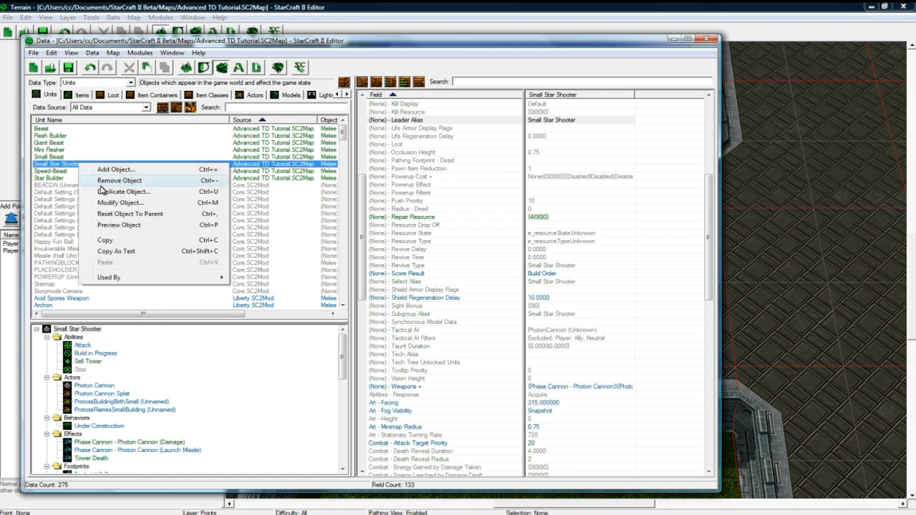
pyautogui.moveTo(123, 192)
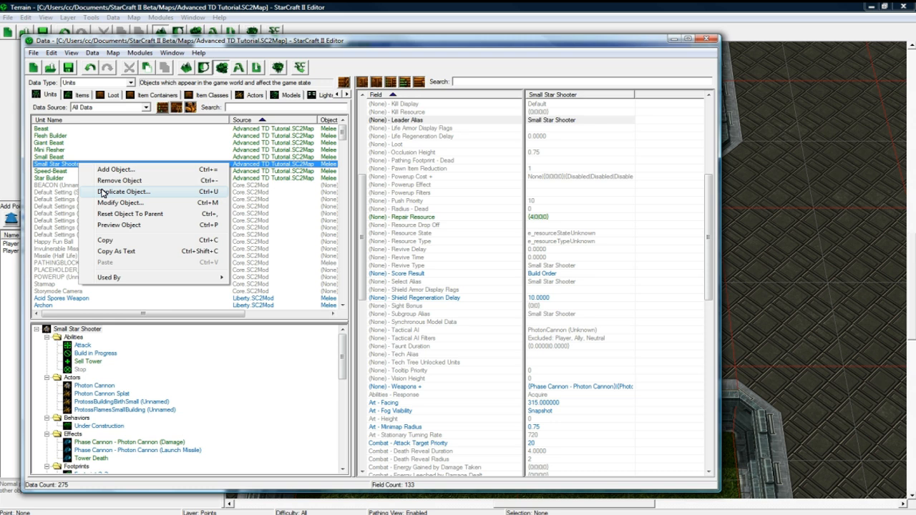
pyautogui.click(123, 192)
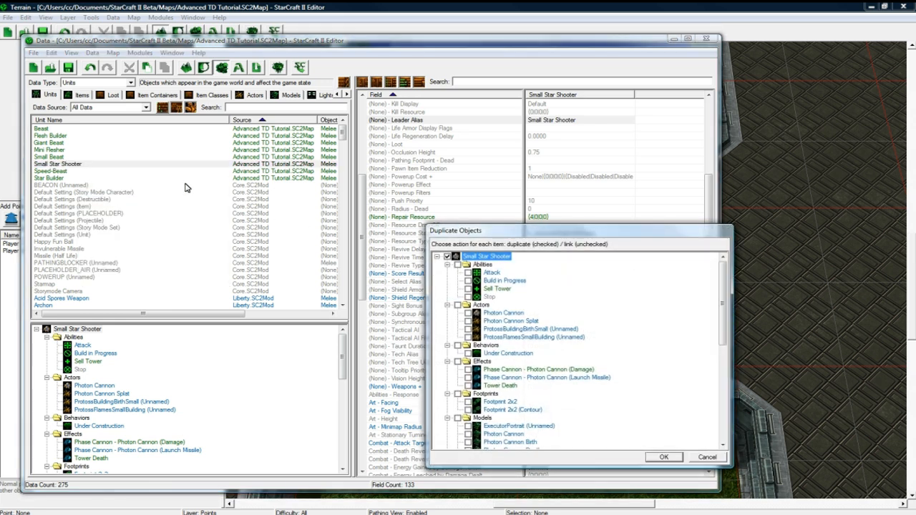
pyautogui.moveTo(527, 312)
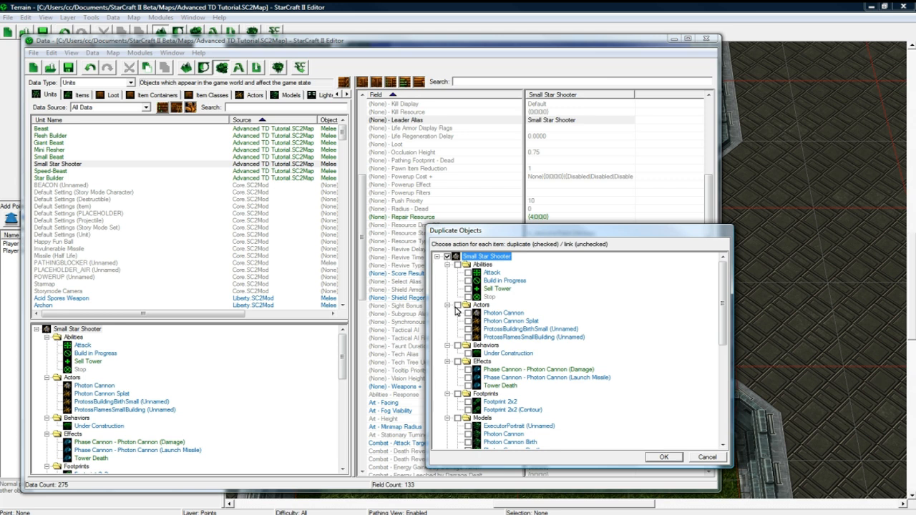
pyautogui.click(458, 304)
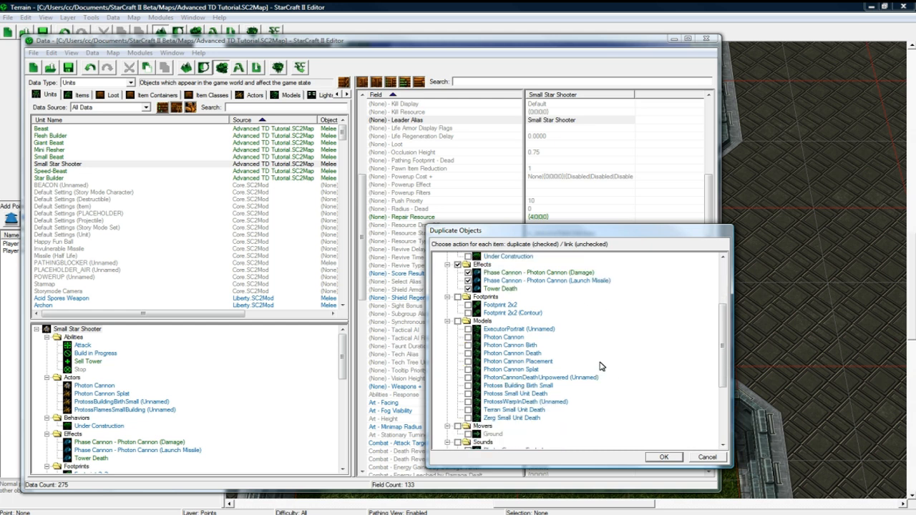
pyautogui.scroll(-3)
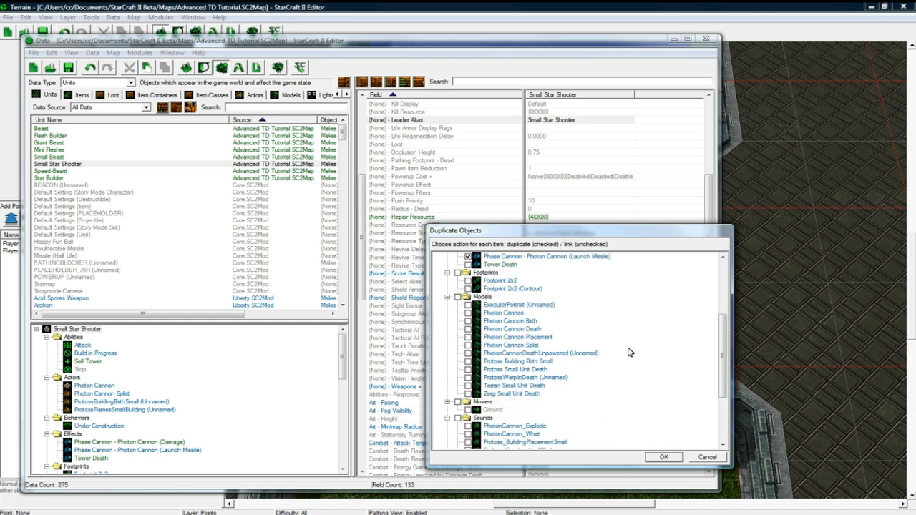
pyautogui.scroll(-3)
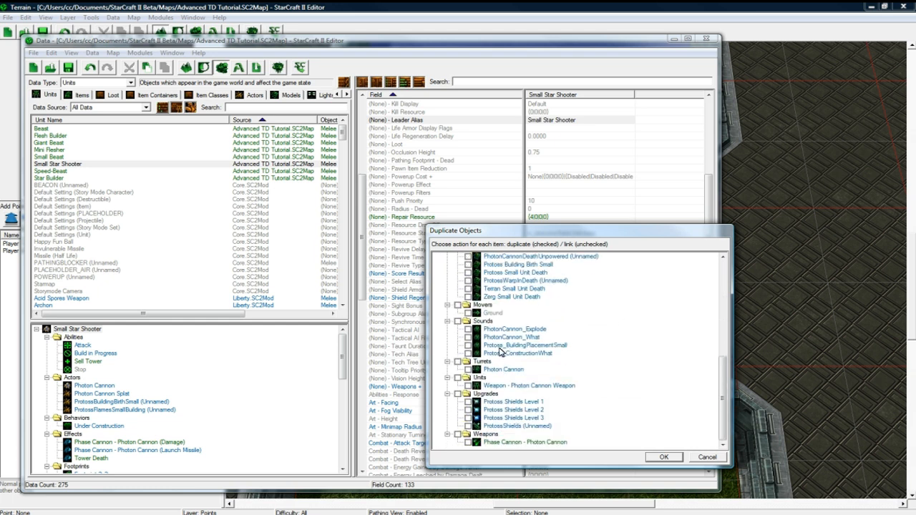
pyautogui.click(458, 361)
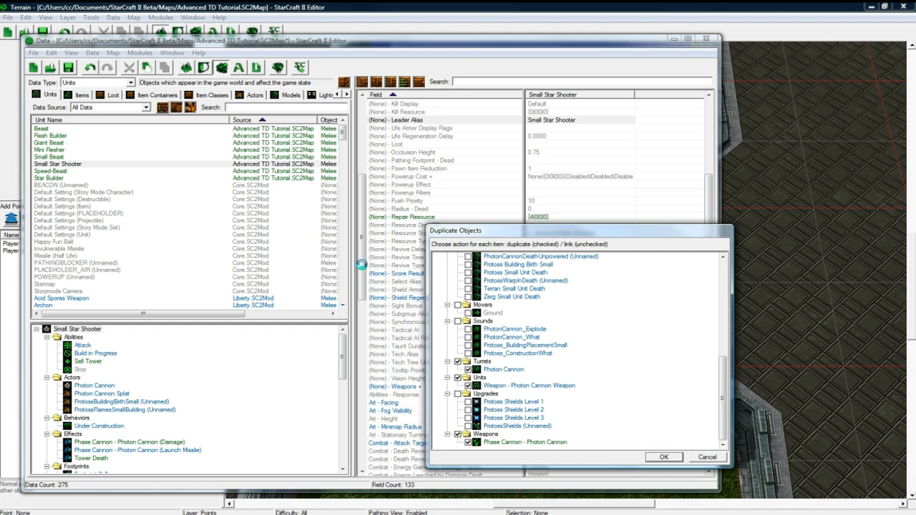
pyautogui.click(661, 456)
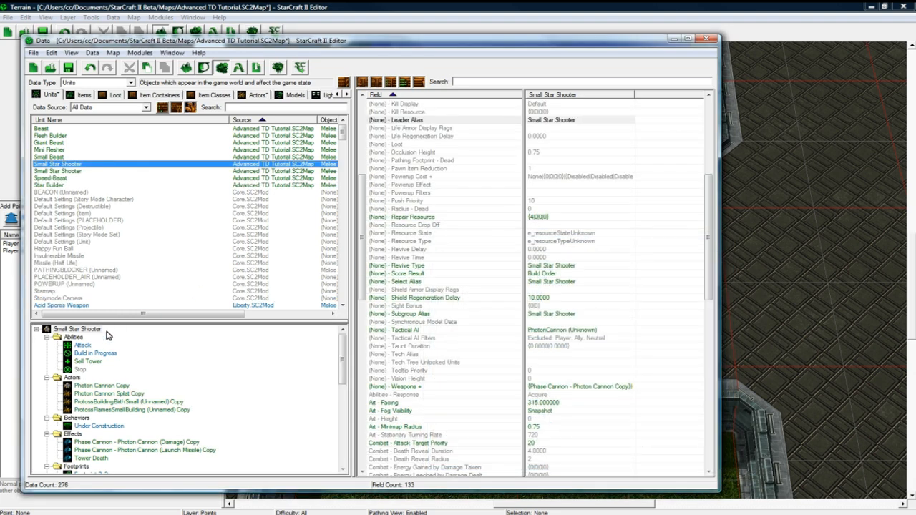
# Step: Name the duplicated tower Large Star Shooter and show its copied Photon Cannon actor
pyautogui.scroll(-3)
pyautogui.write('Large Star Sho')
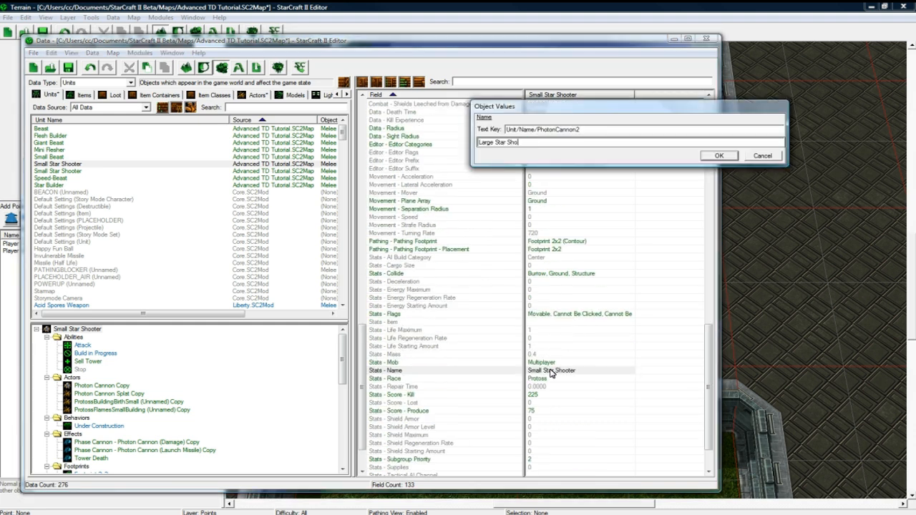
pyautogui.click(718, 154)
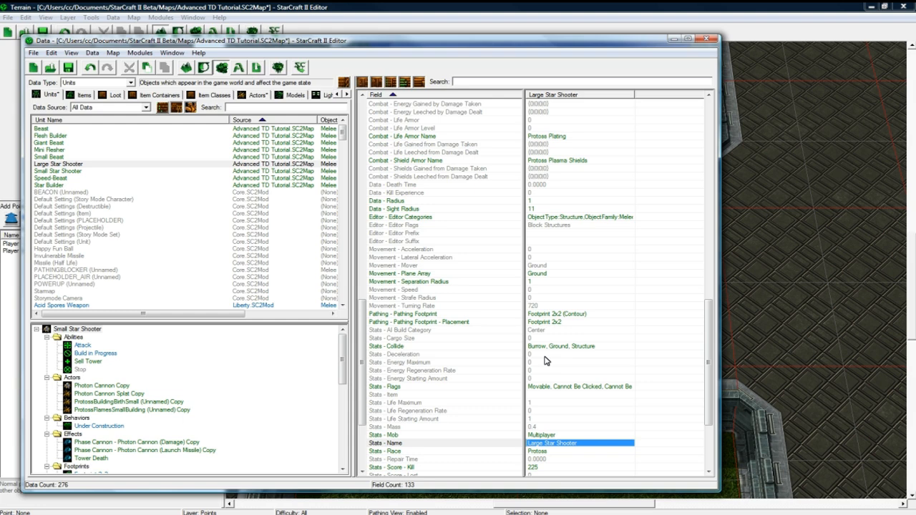
pyautogui.scroll(-3)
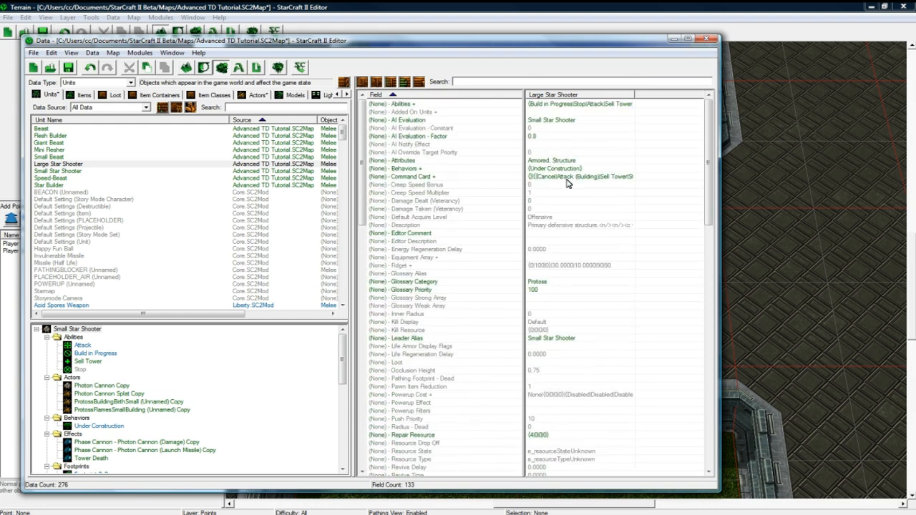
pyautogui.click(580, 177)
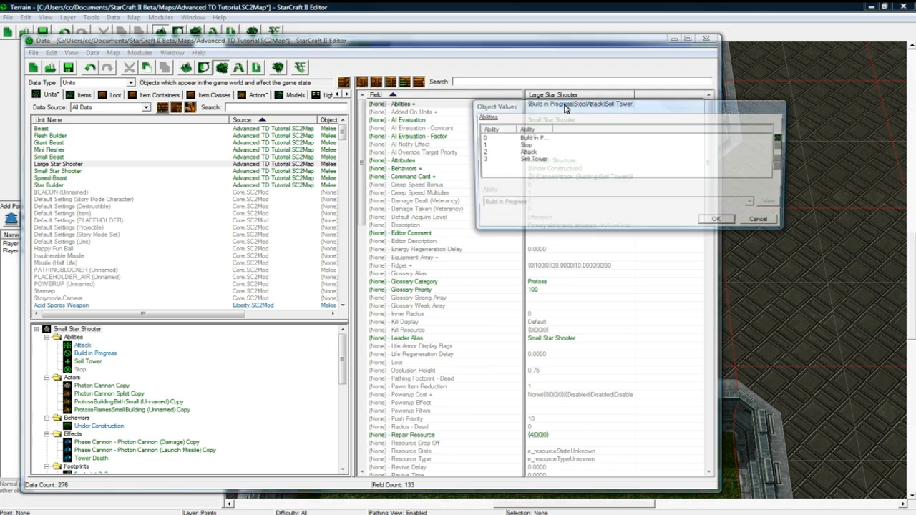
pyautogui.click(715, 218)
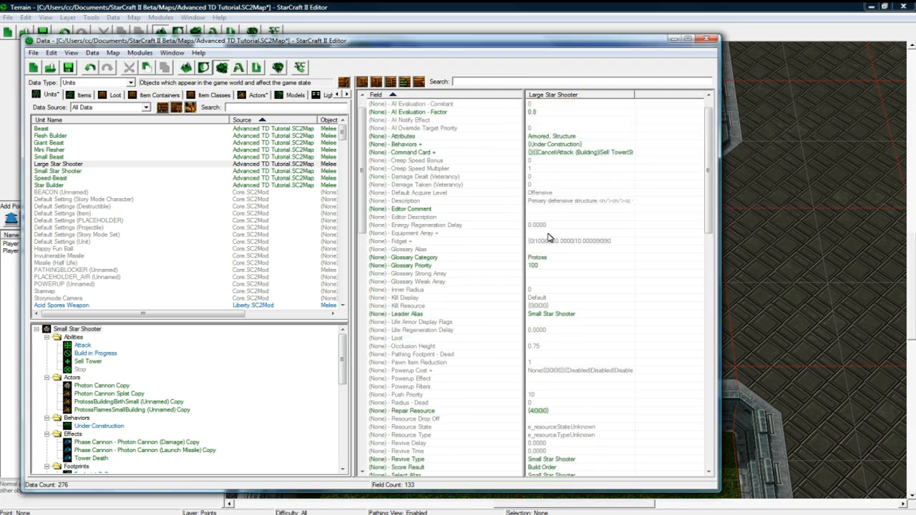
pyautogui.click(102, 385)
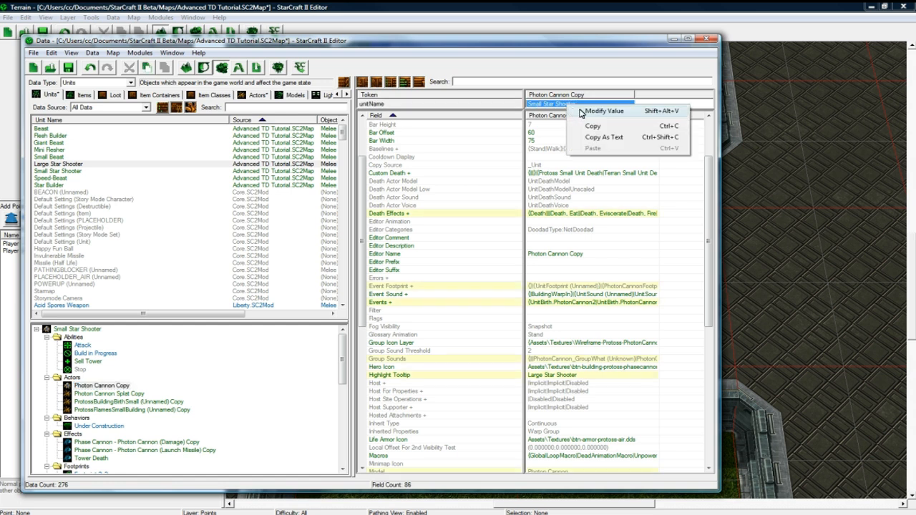
# Step: Set the main actor's unitName token to Large Star Shooter and rename the actor accordingly
pyautogui.click(604, 112)
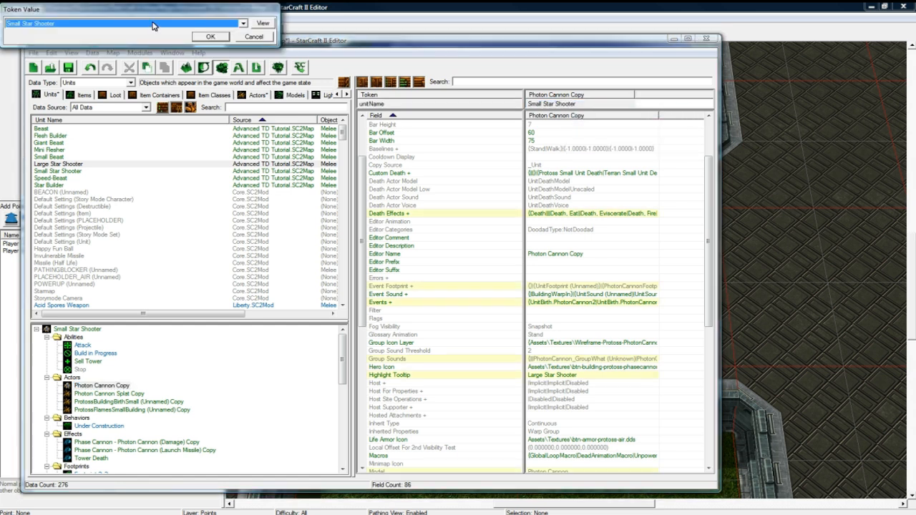
pyautogui.write('Large')
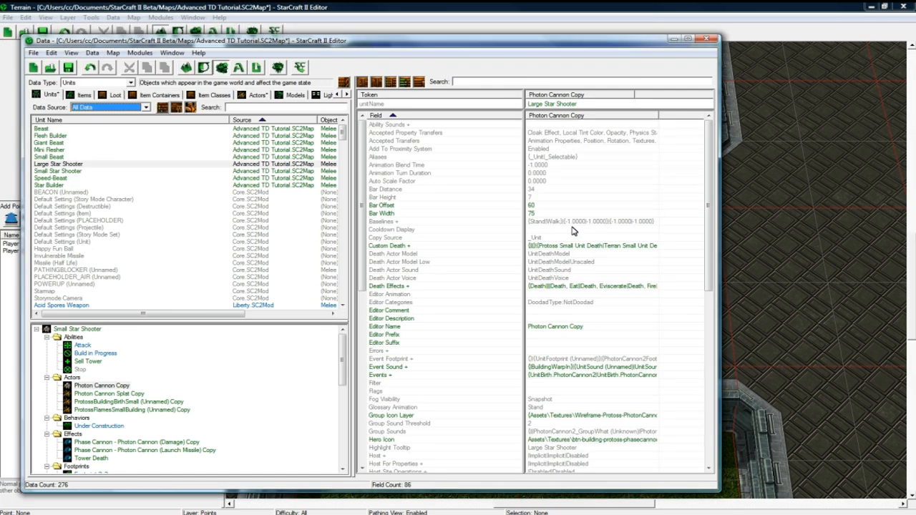
pyautogui.click(390, 238)
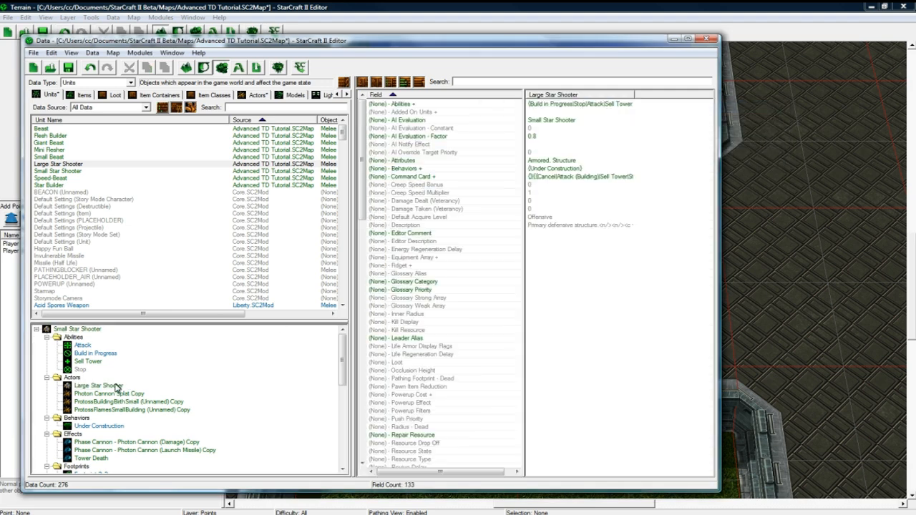
pyautogui.click(99, 385)
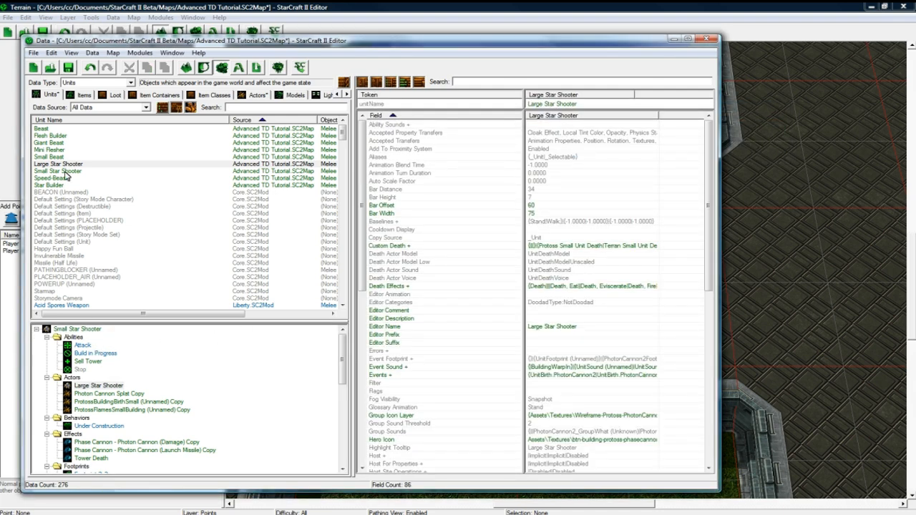
# Step: Set the Photon Cannon Splat Copy's unitName token to Large Star Shooter as well
pyautogui.click(57, 170)
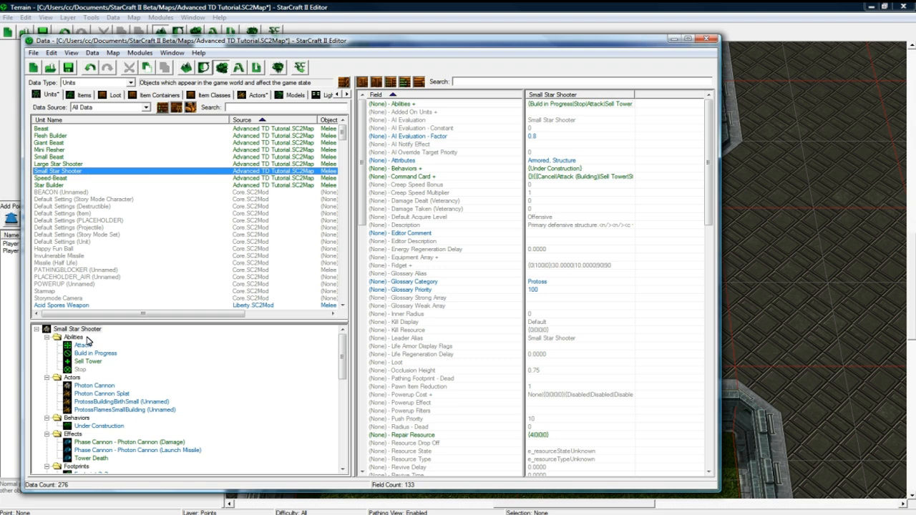
pyautogui.click(94, 387)
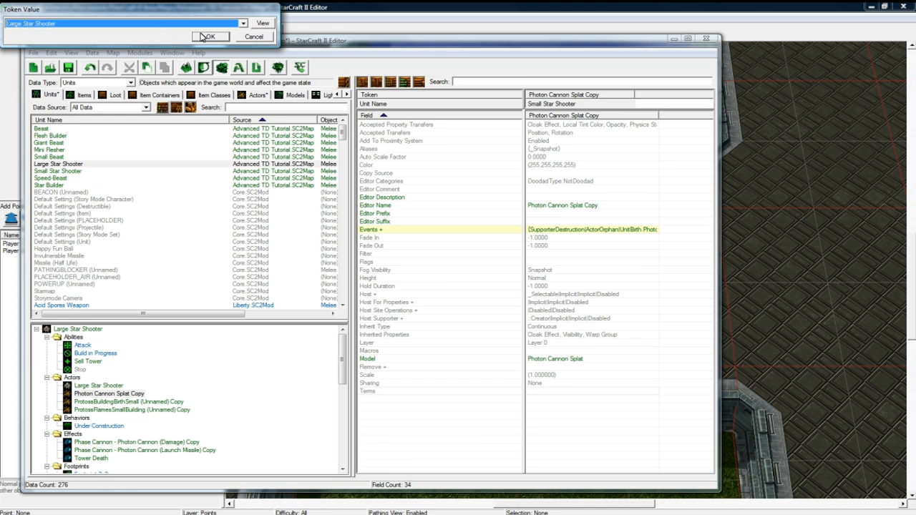
pyautogui.click(209, 37)
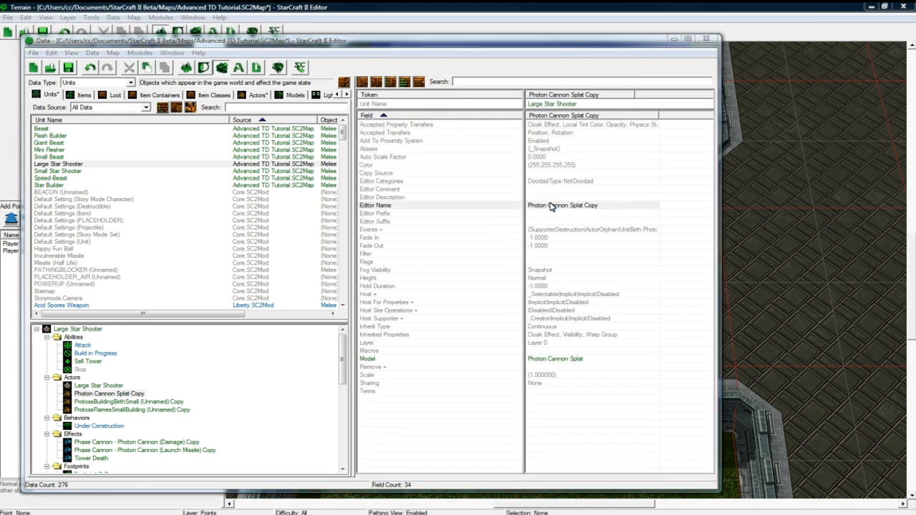
# Step: Replace Photon Cannon with Large Star Shooter in the splat actor and damage effect names
pyautogui.doubleClick(563, 206)
pyautogui.write('Large Star Shooter Splat')
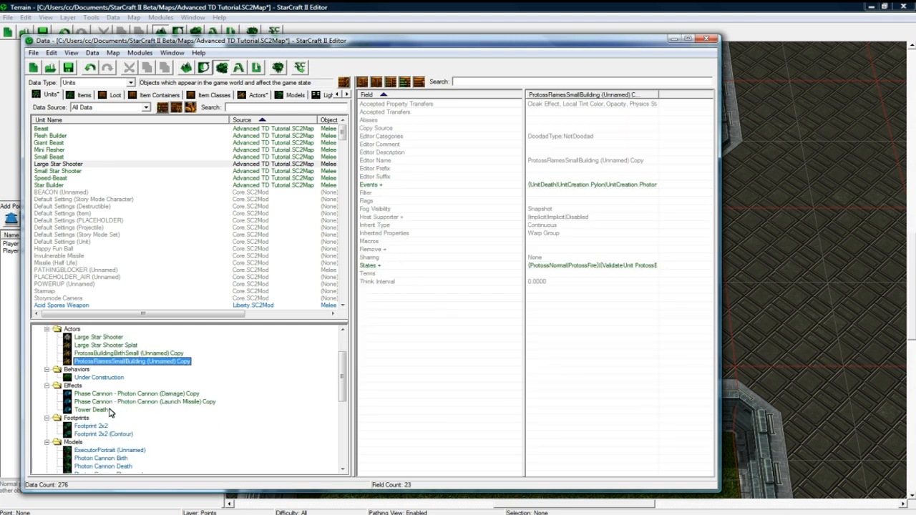
pyautogui.click(138, 394)
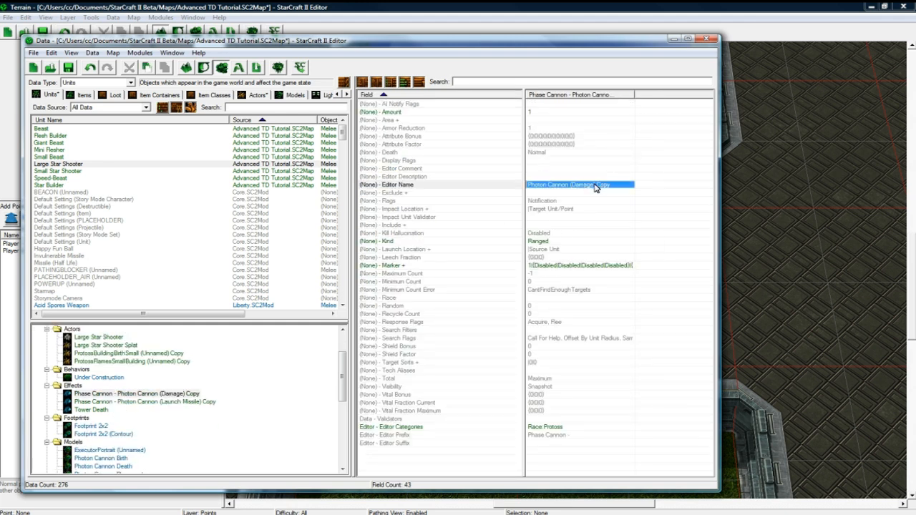
pyautogui.doubleClick(579, 185)
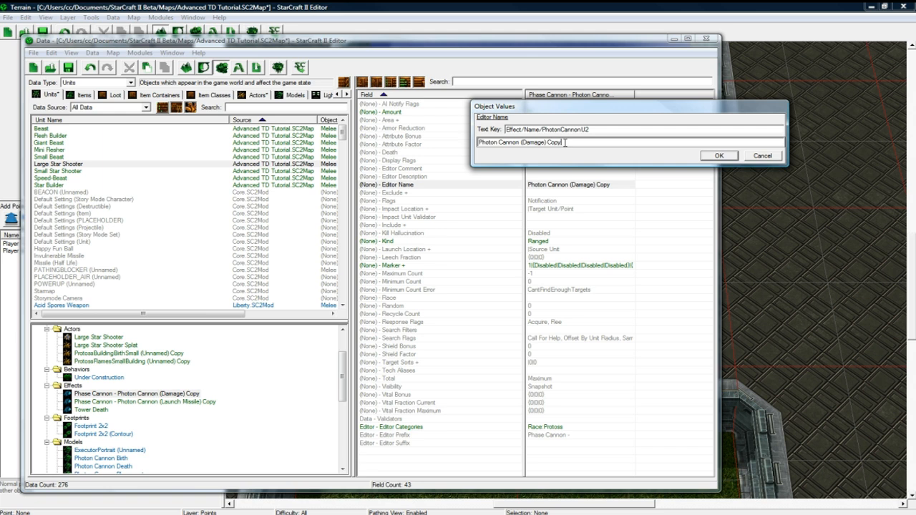
pyautogui.doubleClick(492, 142)
pyautogui.write('Large Star Shooter (Damage)')
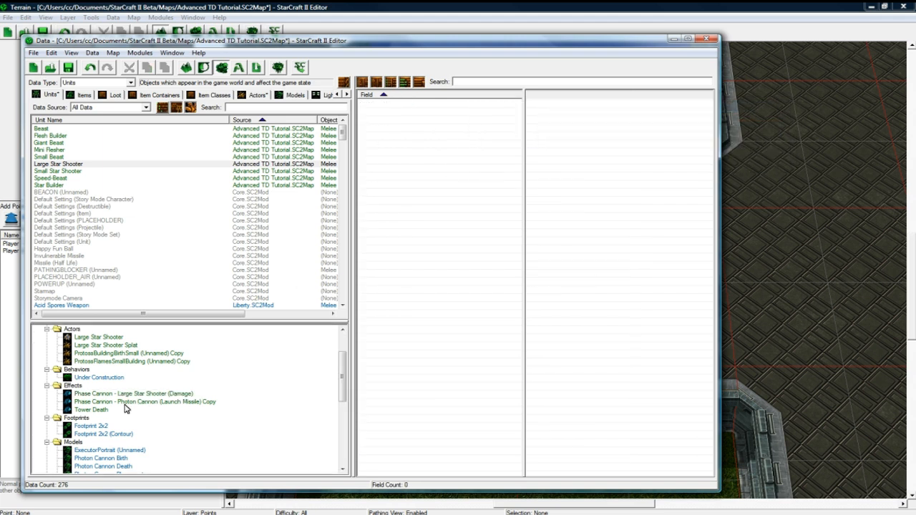
pyautogui.click(133, 393)
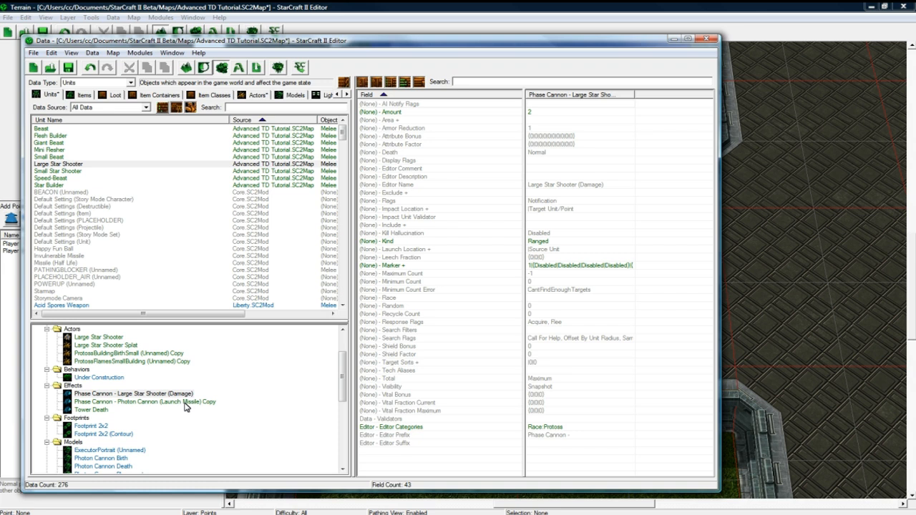
# Step: Rename the launch missile effect copy Large Star Shooter (Launch Missile)
pyautogui.click(143, 401)
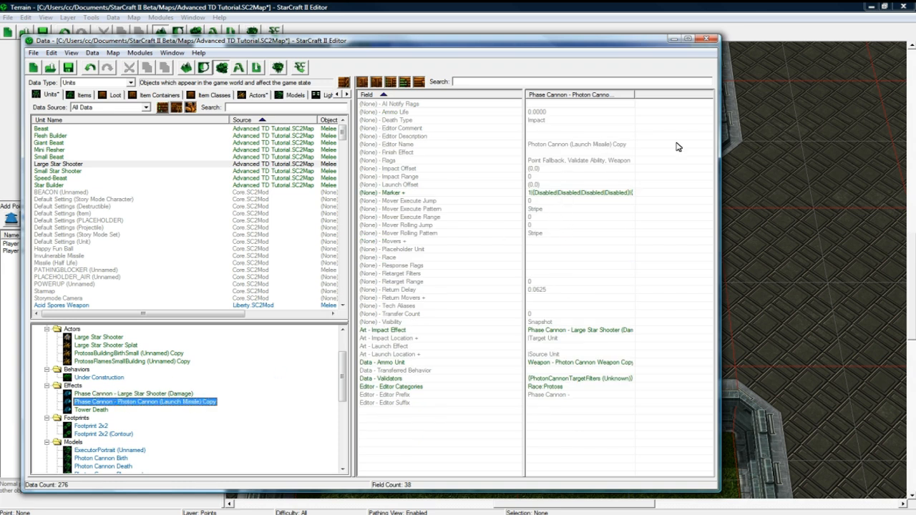
pyautogui.doubleClick(389, 143)
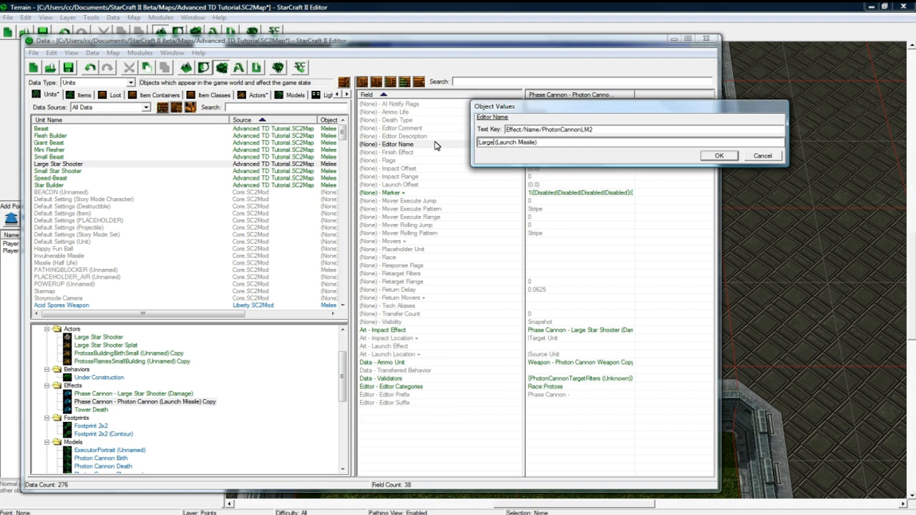
pyautogui.click(719, 154)
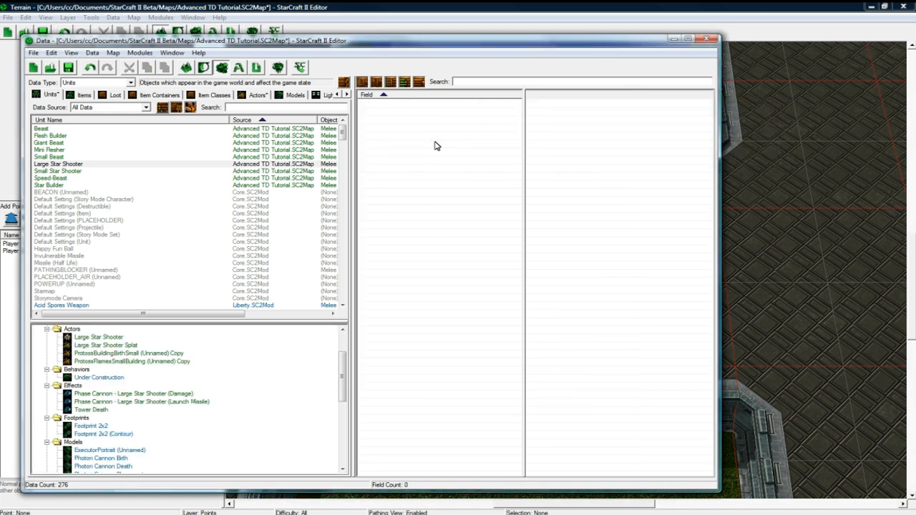
pyautogui.click(140, 401)
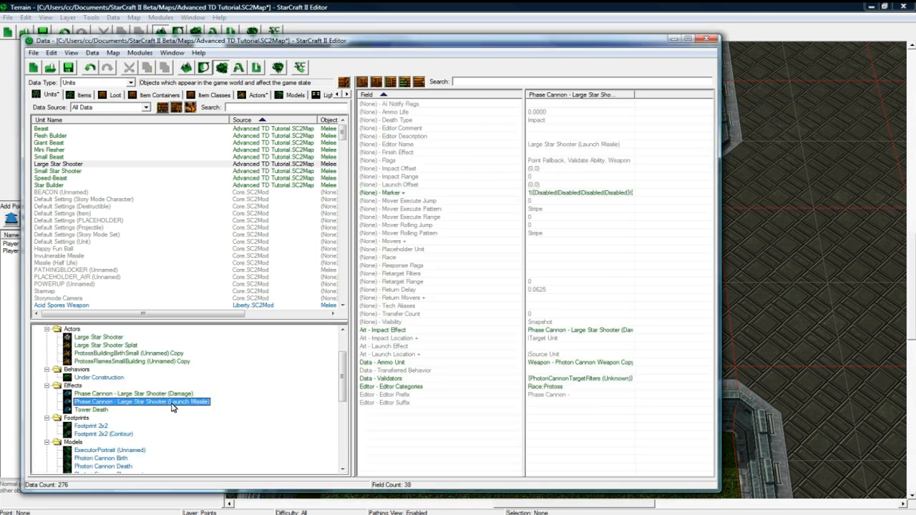
pyautogui.moveTo(103, 415)
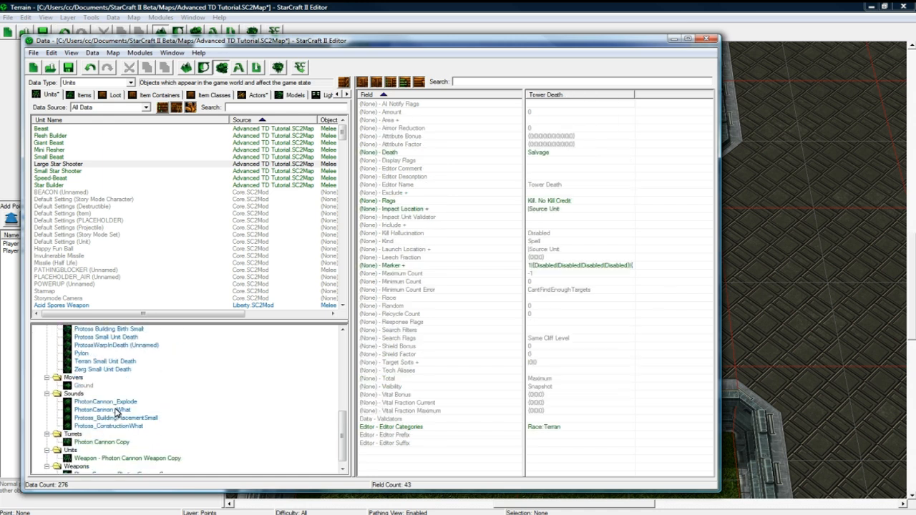
# Step: Rename the Large Star Shooter turret's copied weapon unit Weapon - Large Star Shooter Weapon
pyautogui.click(101, 433)
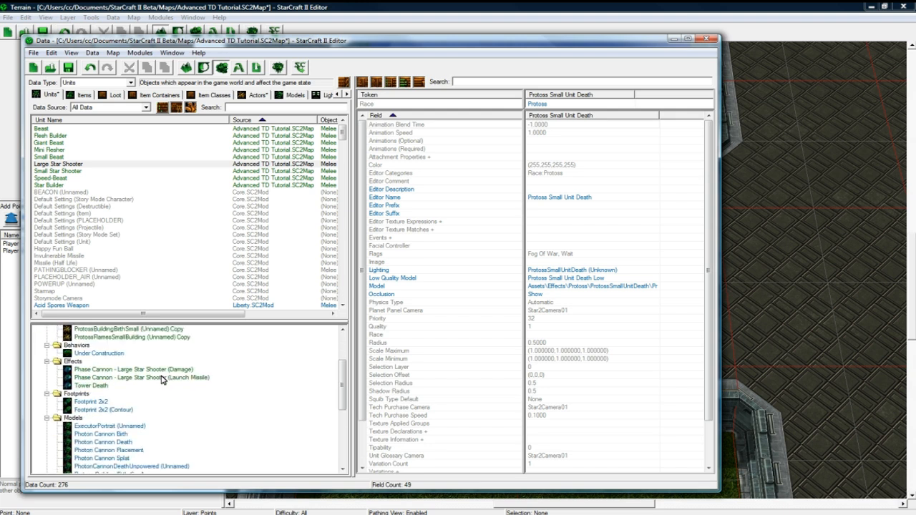
pyautogui.moveTo(206, 356)
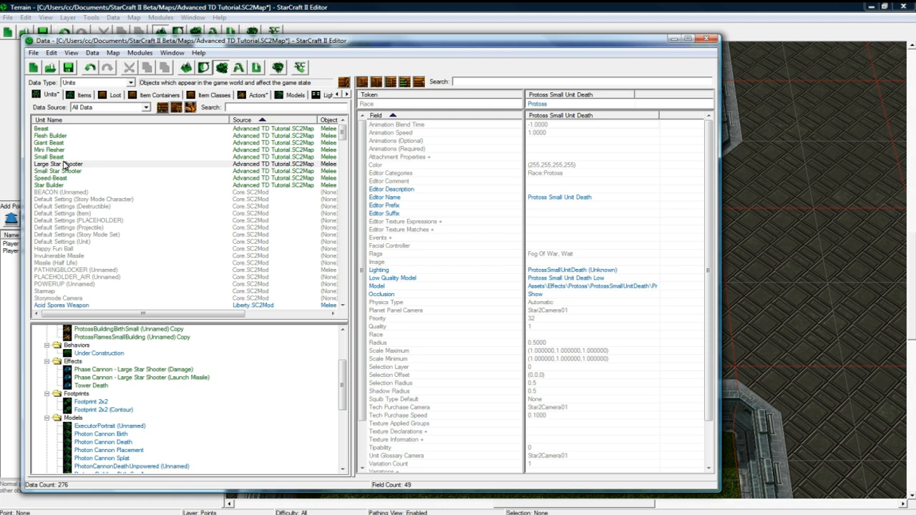
pyautogui.click(57, 163)
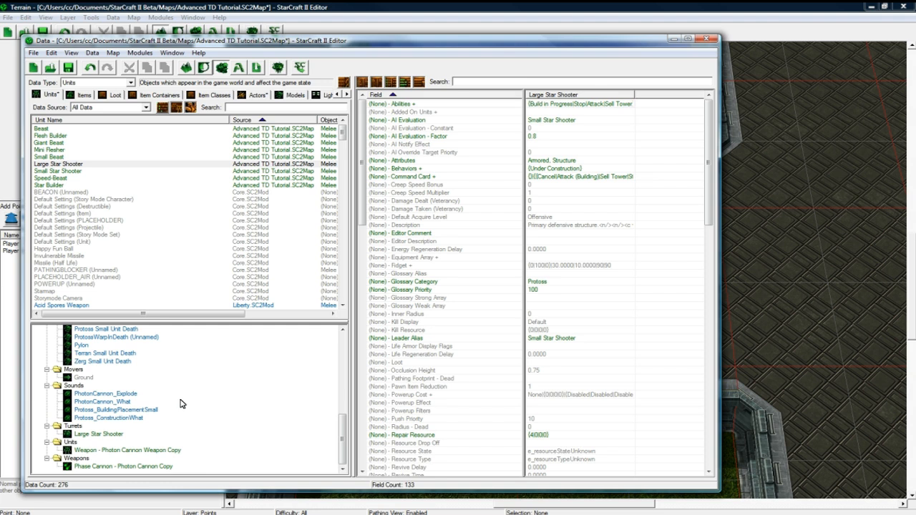
pyautogui.click(98, 434)
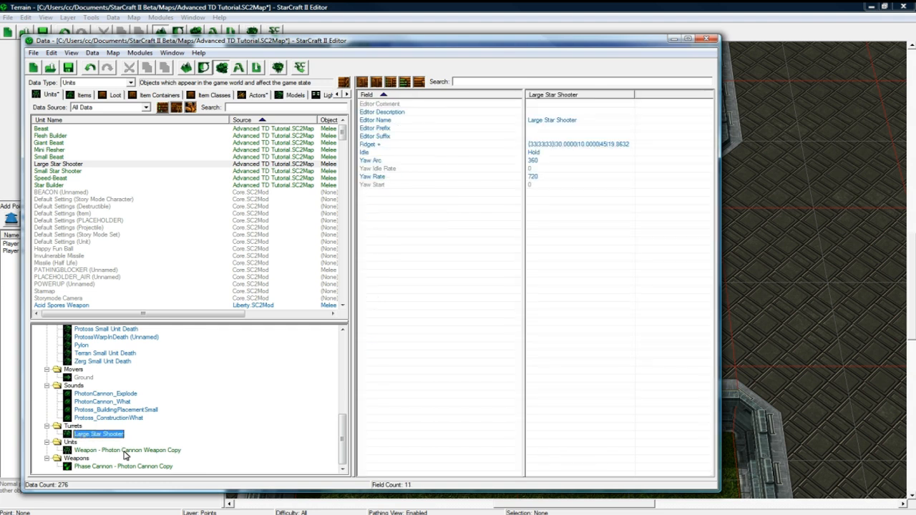
pyautogui.click(127, 449)
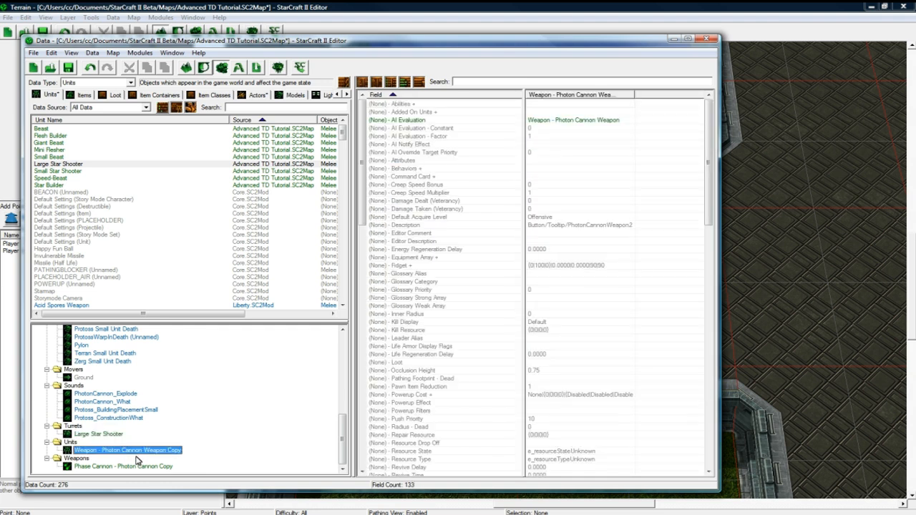
pyautogui.scroll(-3)
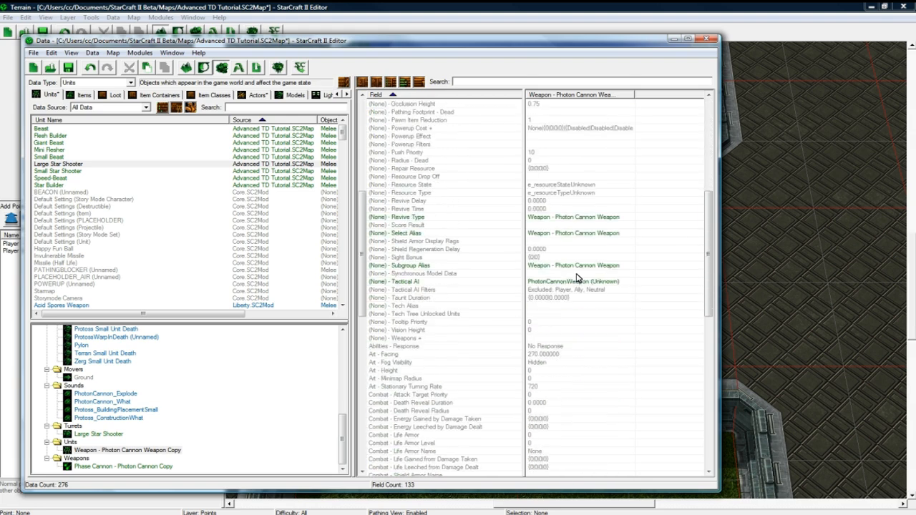
pyautogui.scroll(-3)
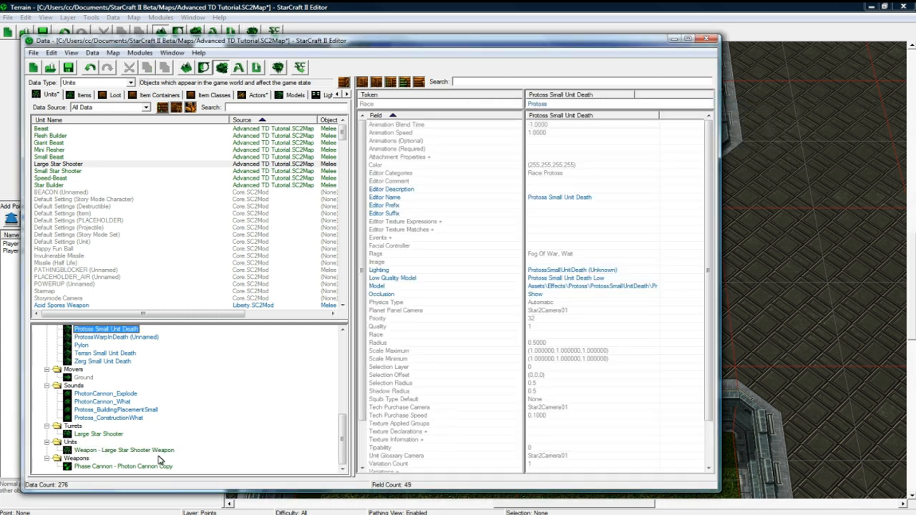
# Step: Rename the copied weapon to 'Phase Cannon - Large Star Shooter' and lower its Period to 0.4
pyautogui.click(123, 466)
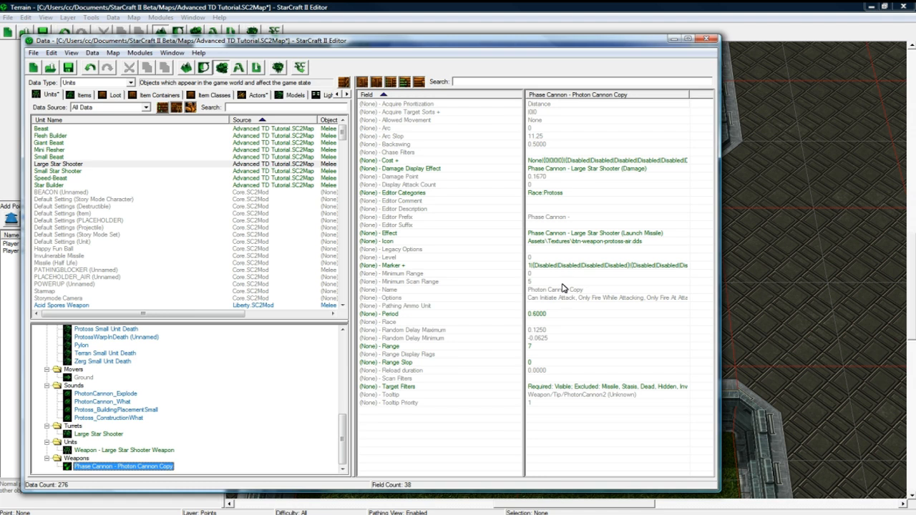
pyautogui.doubleClick(555, 289)
pyautogui.write('Large Star Shooter')
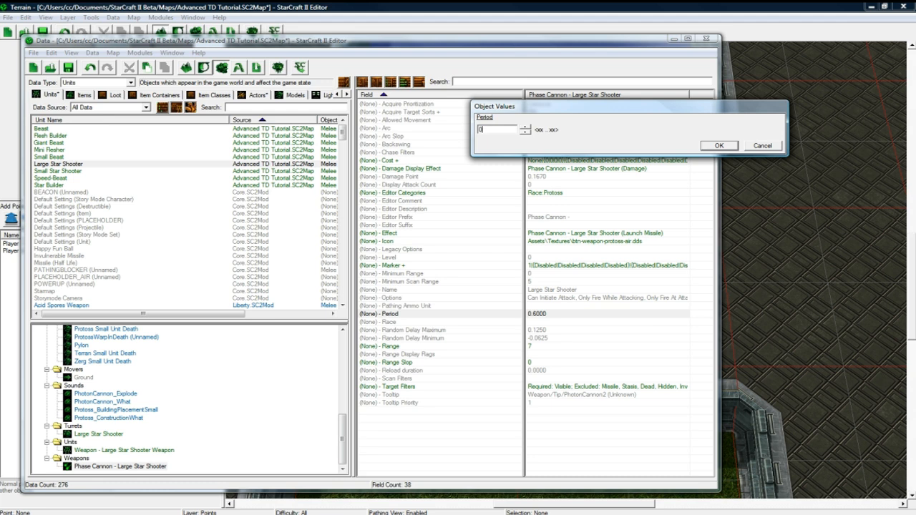
pyautogui.click(719, 145)
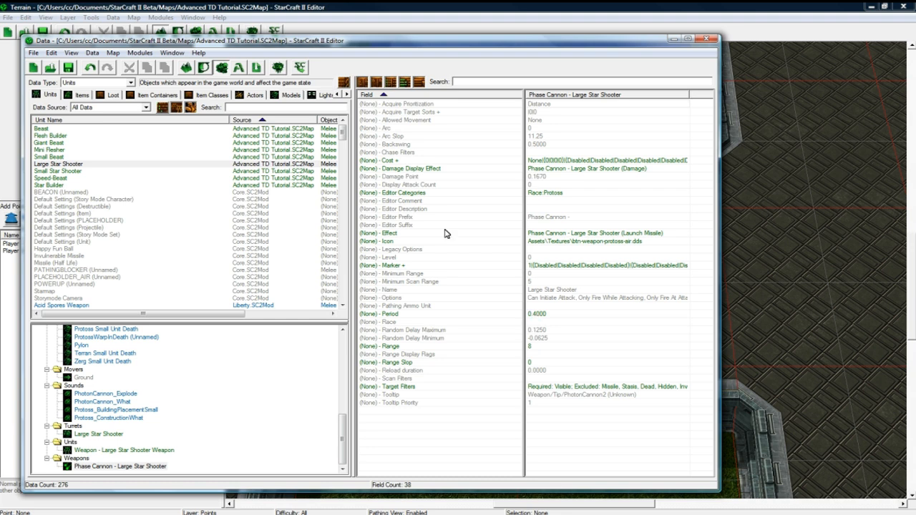
pyautogui.click(604, 169)
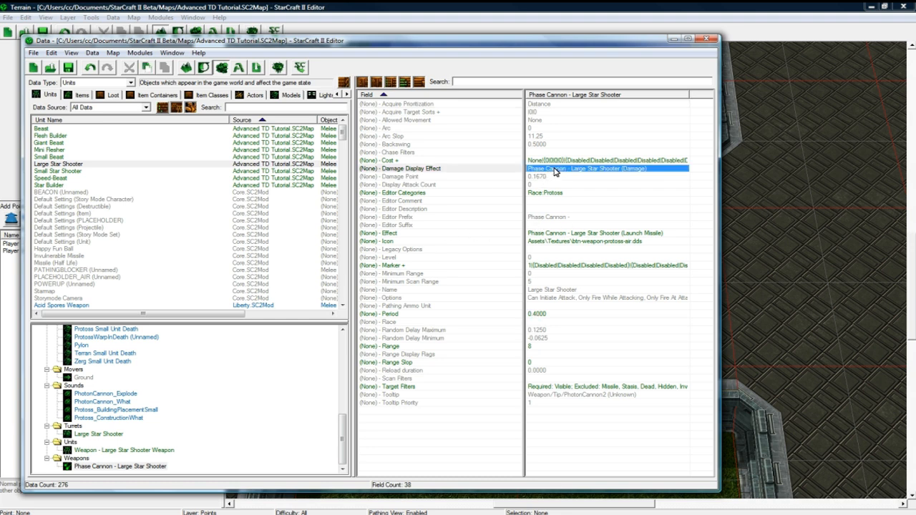
pyautogui.click(120, 466)
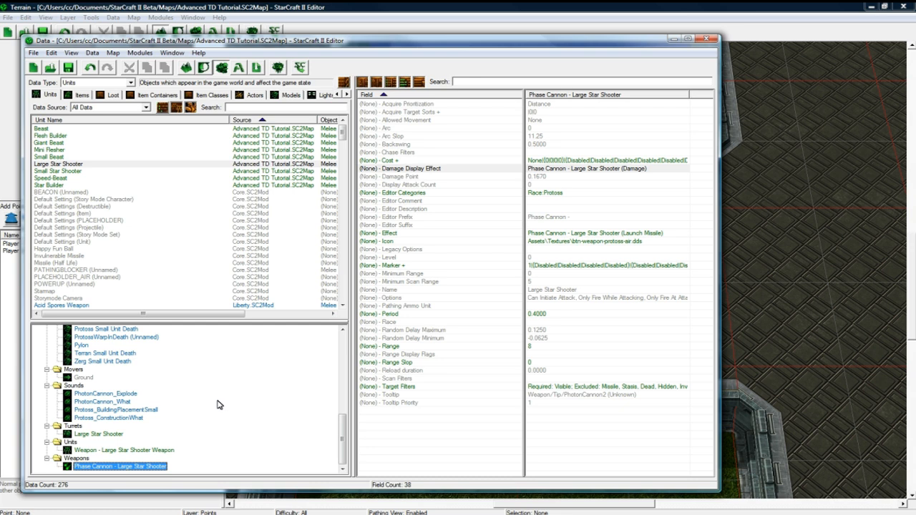
pyautogui.moveTo(220, 407)
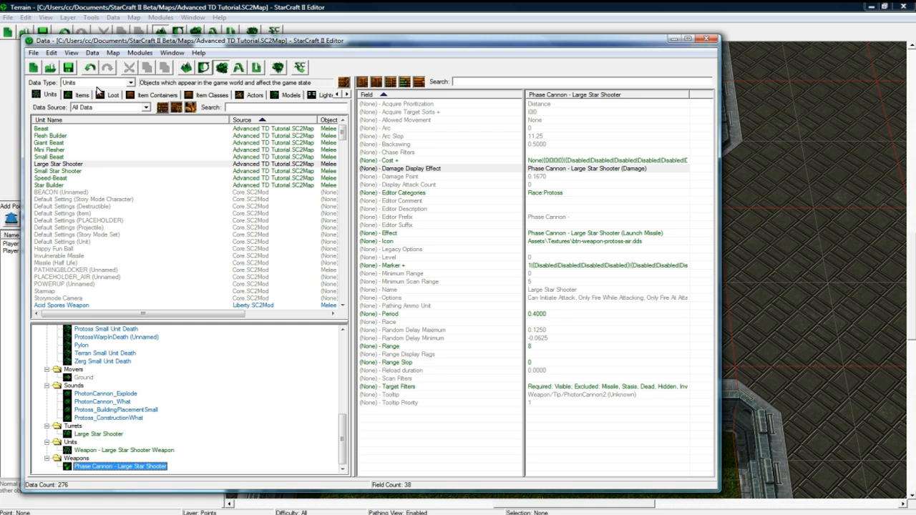
# Step: Find the Photon Cannon Turret actor via a 'photon' search and bring up its Events
pyautogui.click(254, 94)
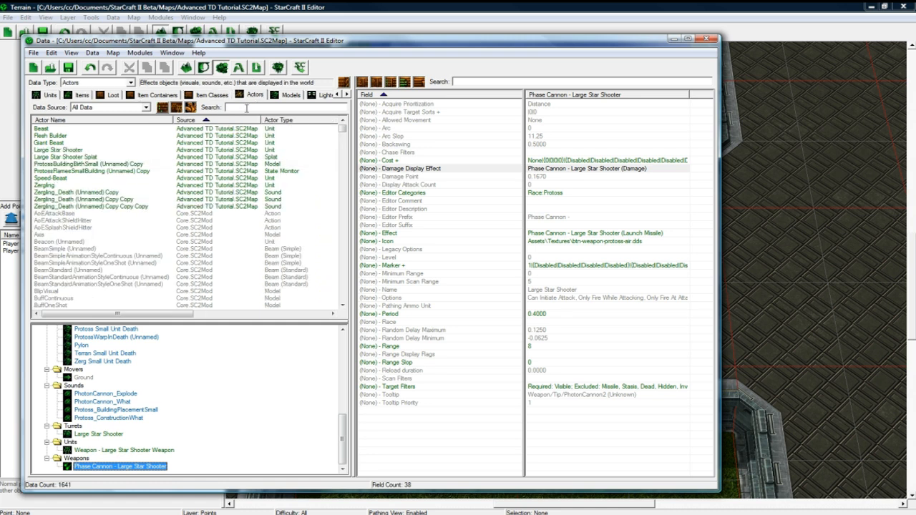
pyautogui.write('photon')
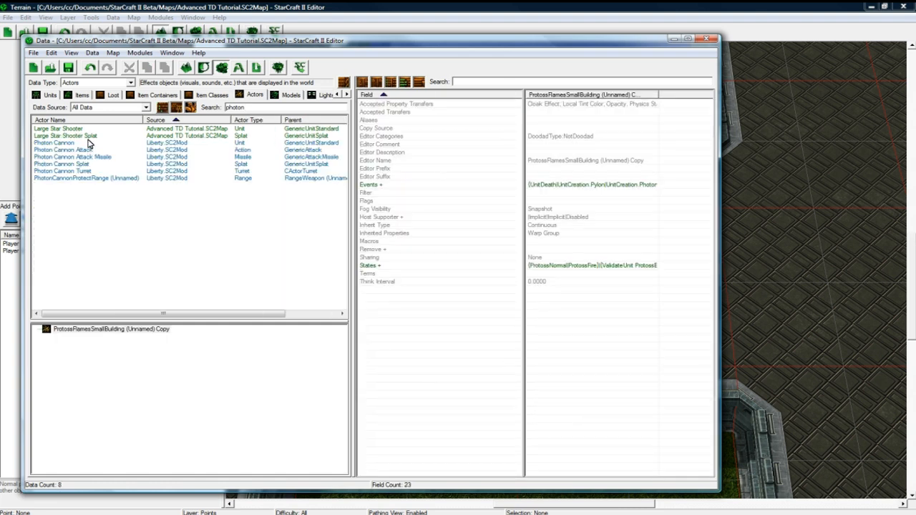
pyautogui.moveTo(83, 135)
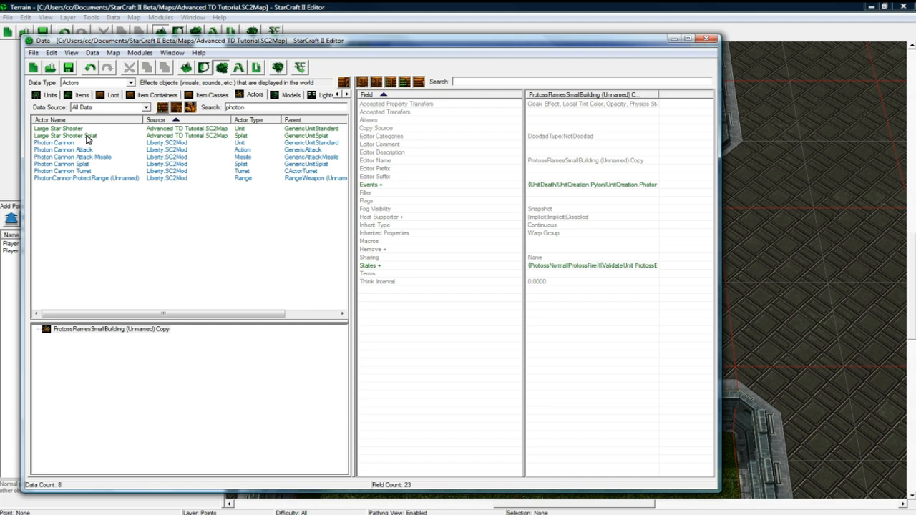
pyautogui.moveTo(93, 160)
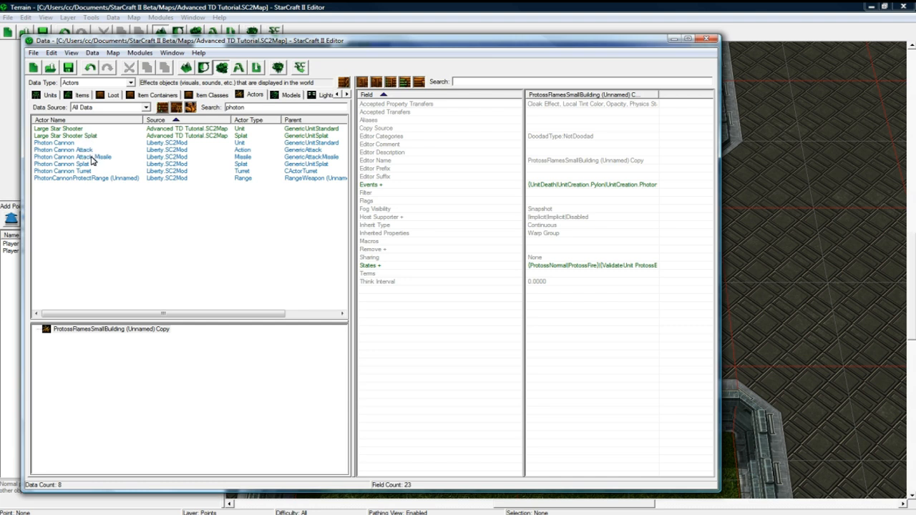
pyautogui.click(63, 150)
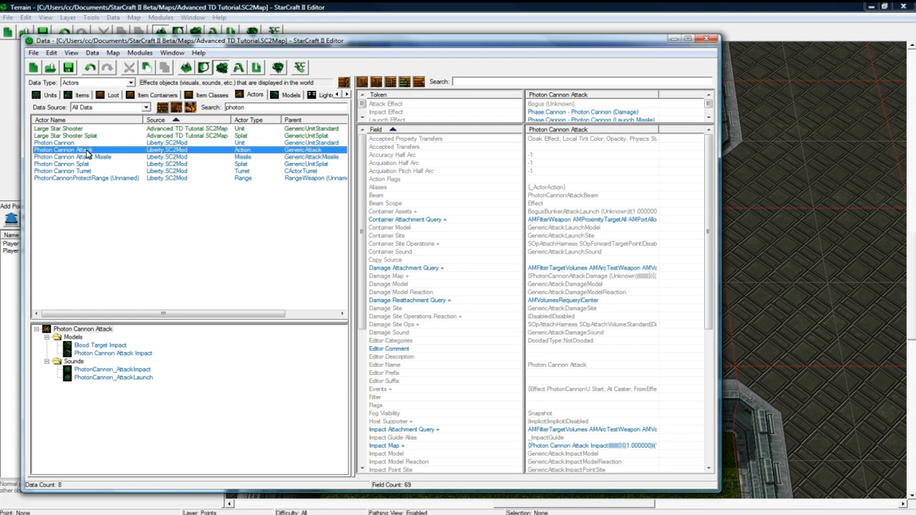
pyautogui.click(63, 171)
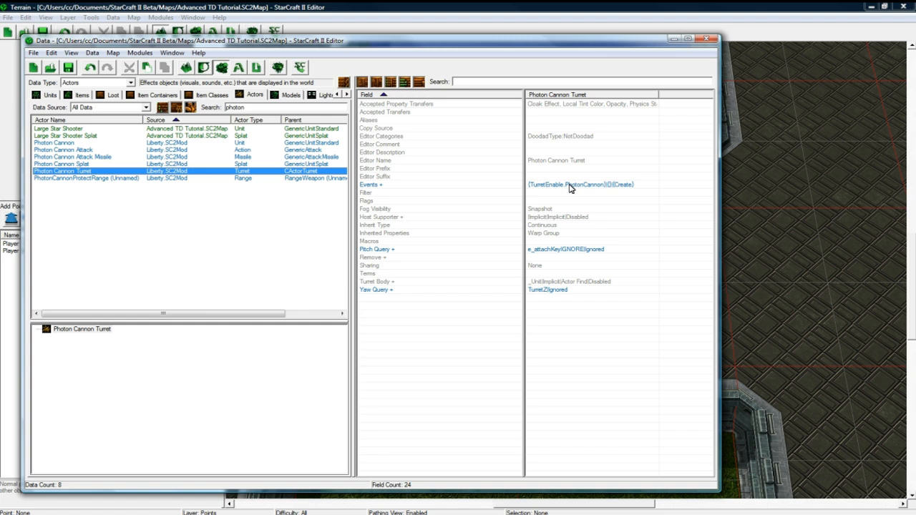
pyautogui.doubleClick(581, 183)
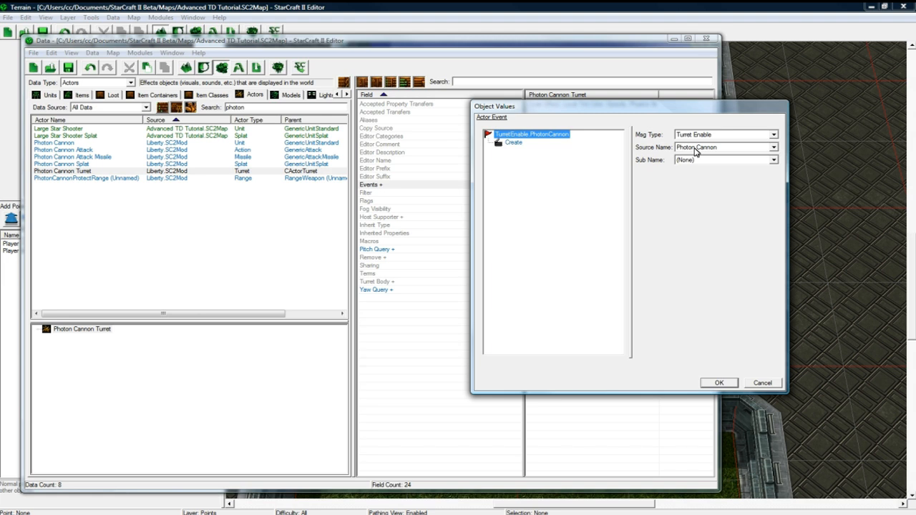
pyautogui.moveTo(542, 140)
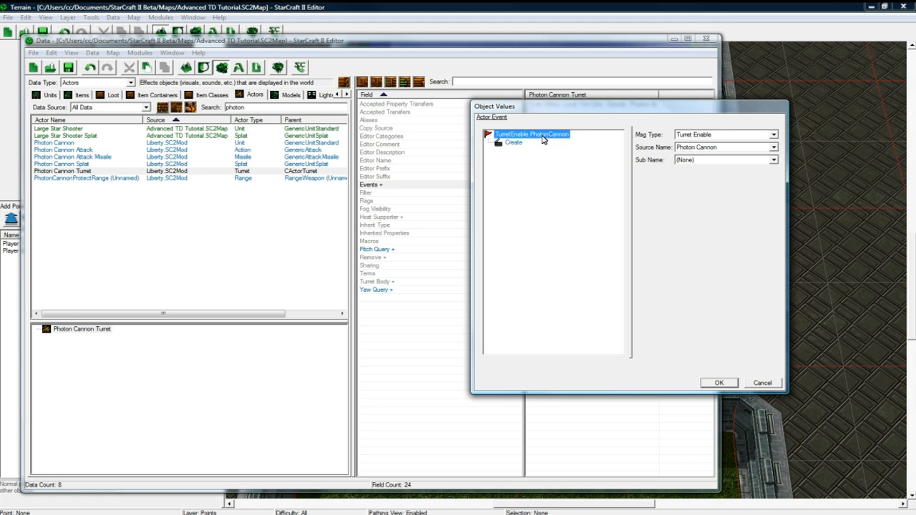
pyautogui.moveTo(531, 156)
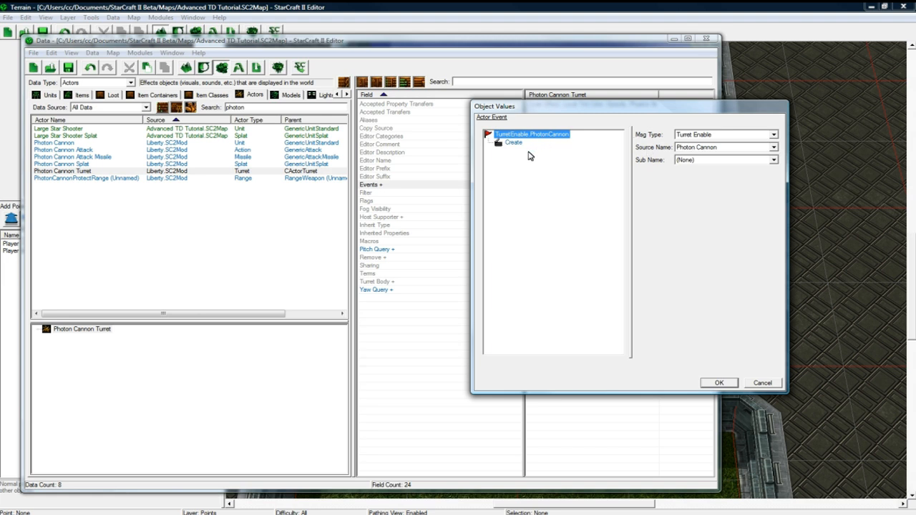
# Step: Add a second TurretEnable Create event sourced from Large Star Shooter and confirm it
pyautogui.click(514, 151)
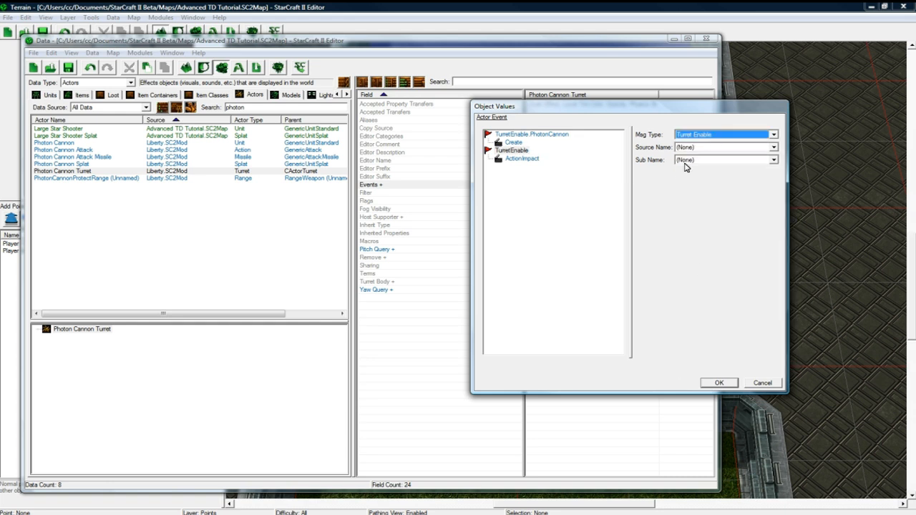
pyautogui.click(531, 135)
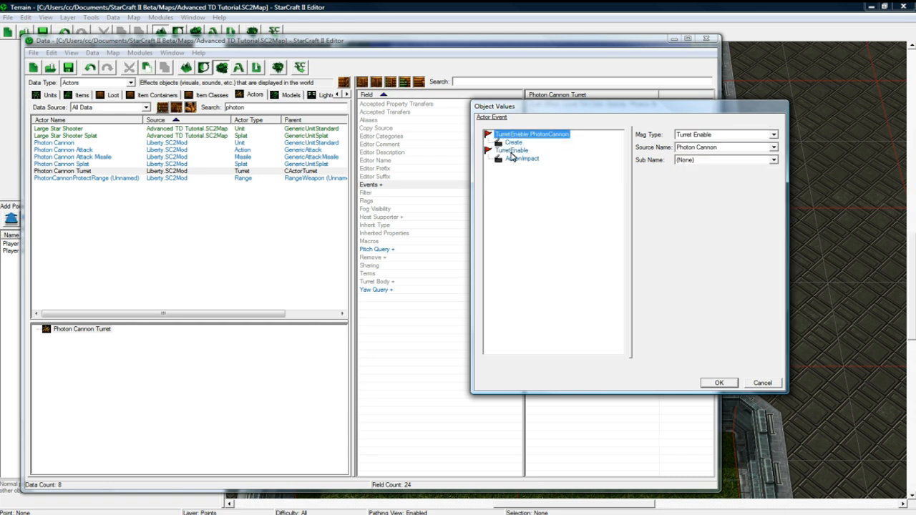
pyautogui.click(773, 161)
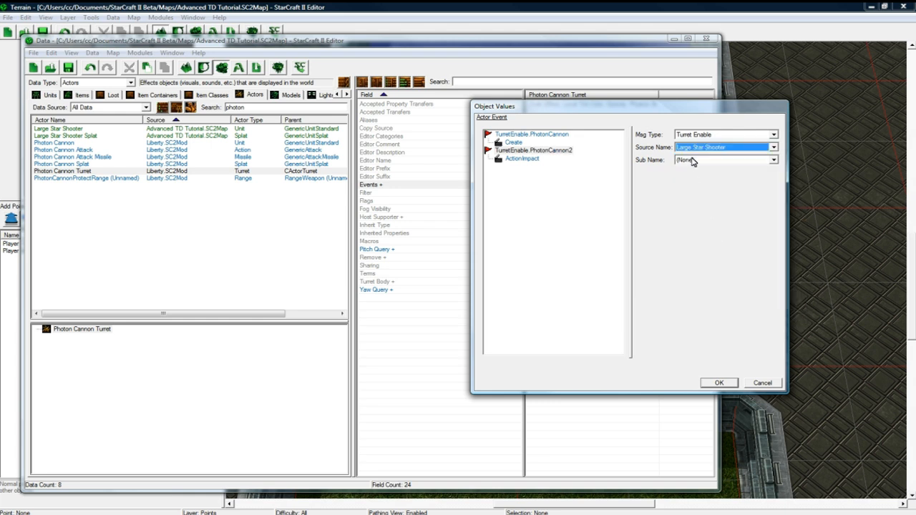
pyautogui.click(773, 146)
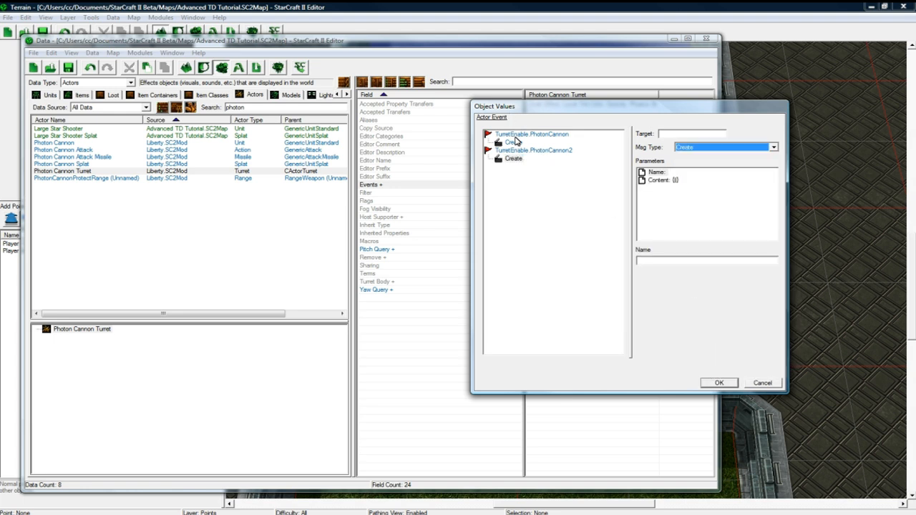
pyautogui.click(532, 150)
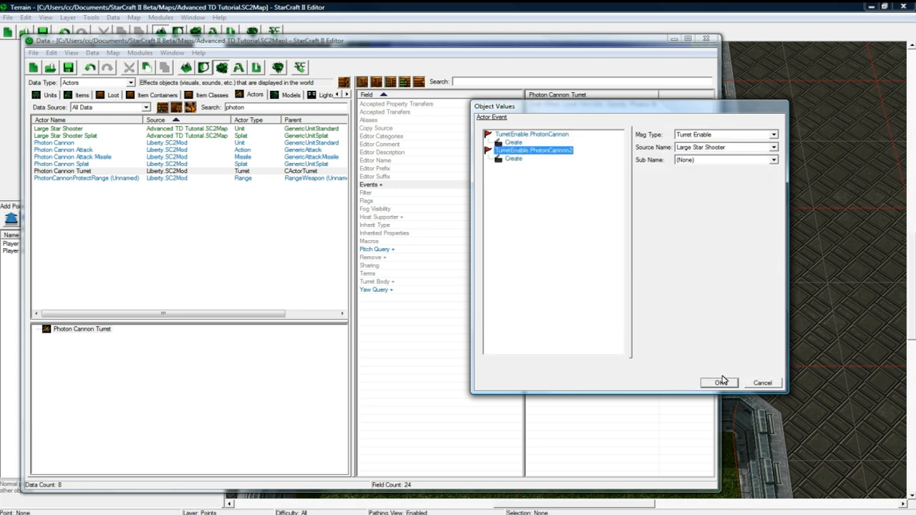
pyautogui.click(718, 382)
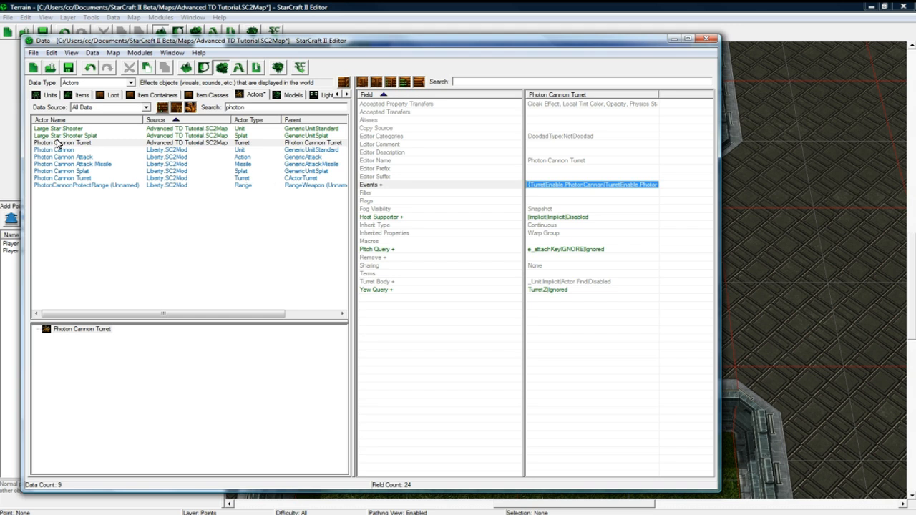
pyautogui.click(78, 143)
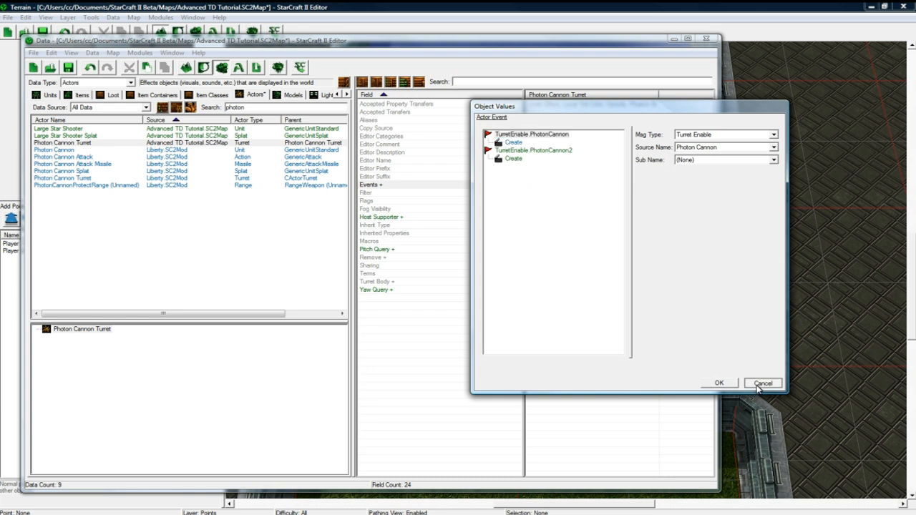
pyautogui.click(762, 384)
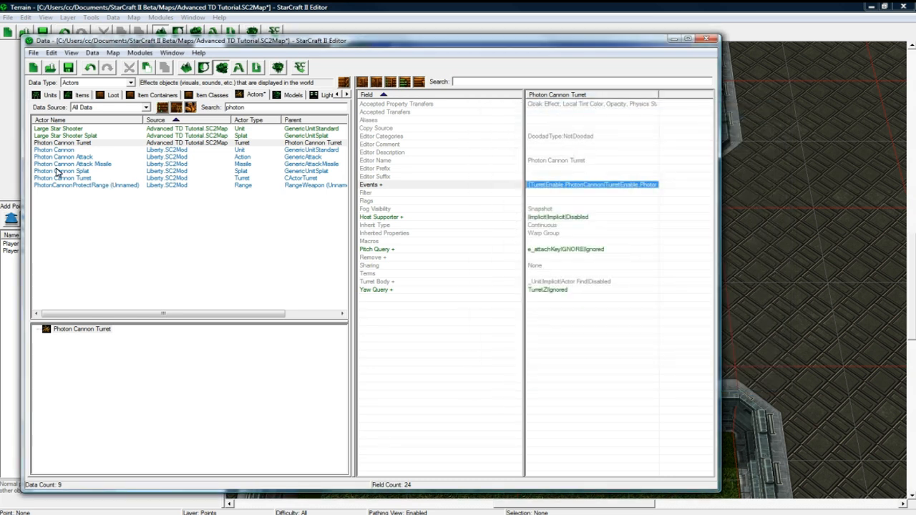
# Step: Duplicate Photon Cannon Attack and set its launch token to Phase Cannon - Large Star Shooter (Launch Missile)
pyautogui.rightClick(63, 156)
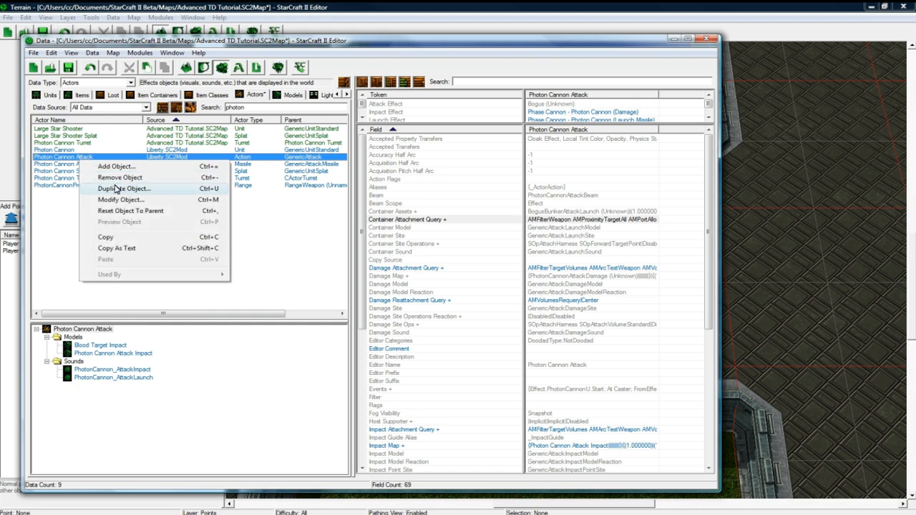
pyautogui.click(123, 189)
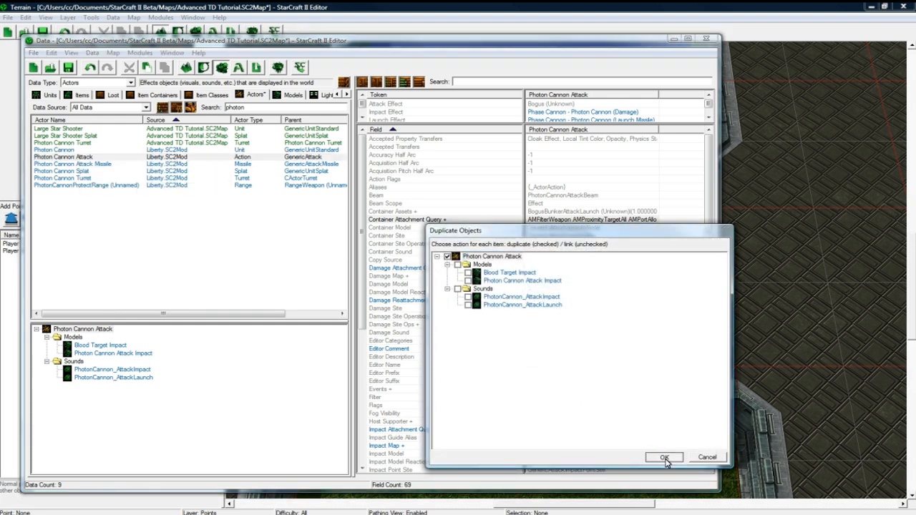
pyautogui.click(662, 458)
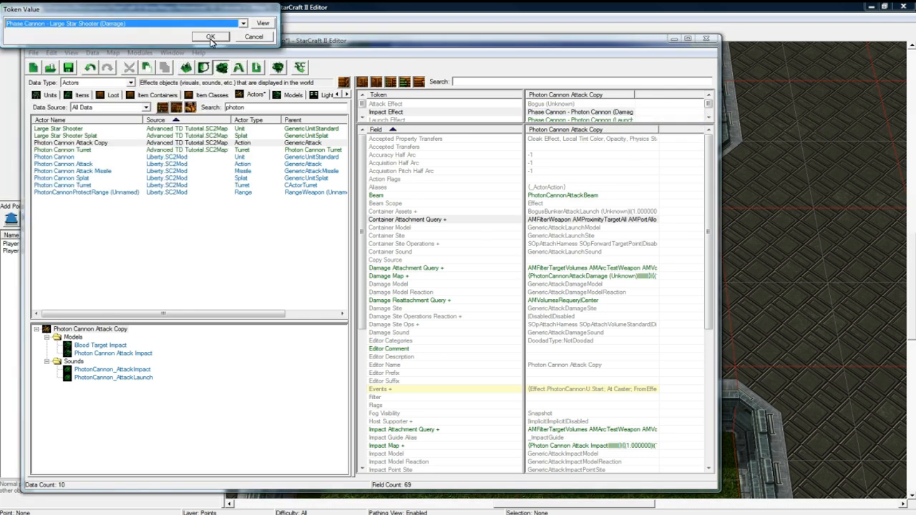
pyautogui.rightClick(579, 112)
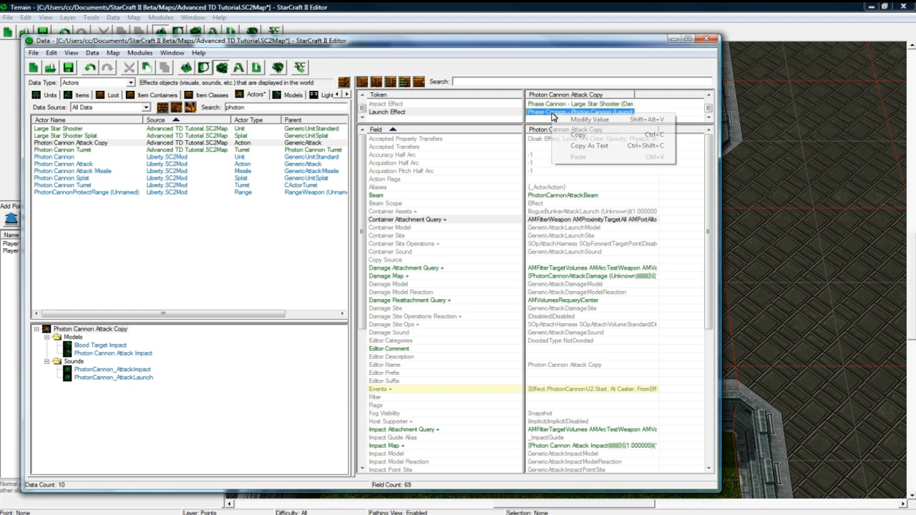
pyautogui.click(590, 119)
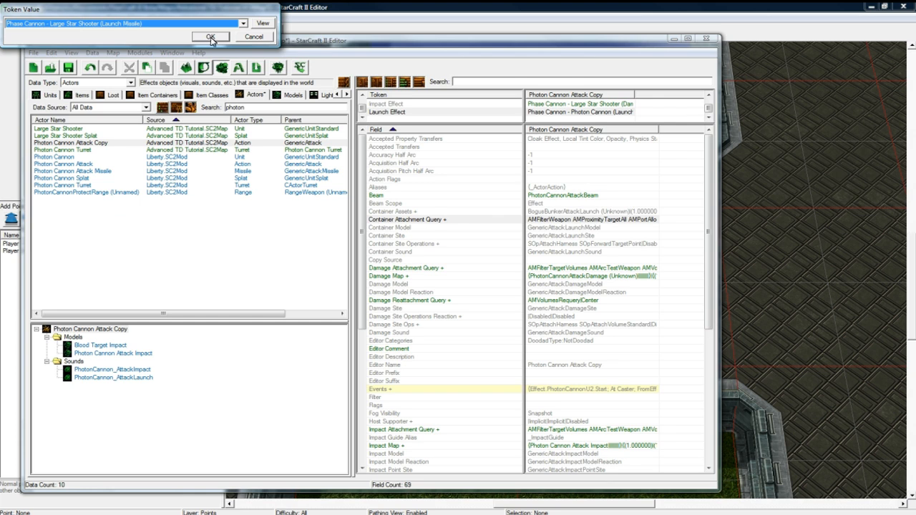
pyautogui.click(209, 38)
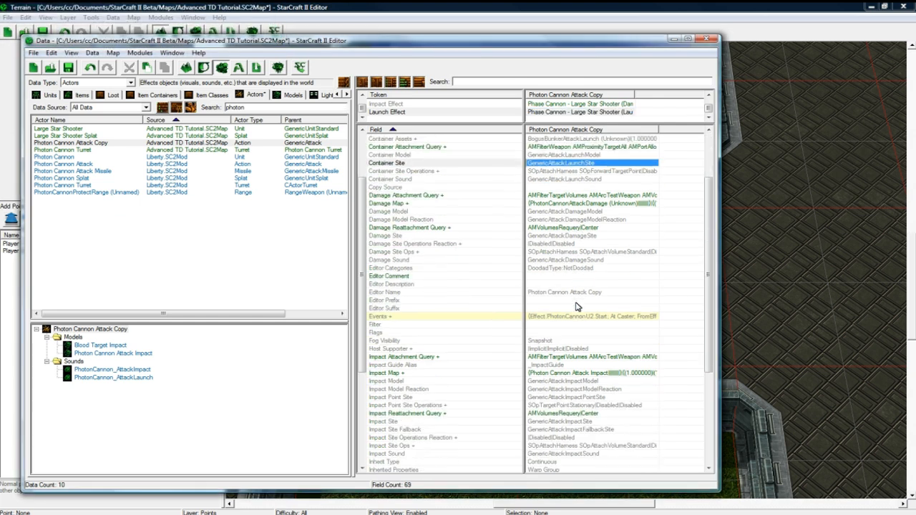
# Step: Name the copied attack actor 'Large Star Shooter Attack'
pyautogui.scroll(-3)
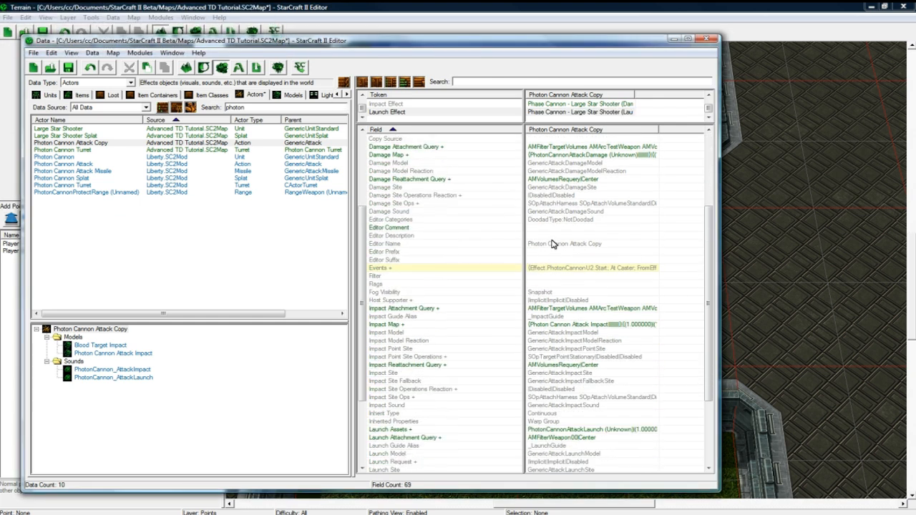
pyautogui.doubleClick(564, 244)
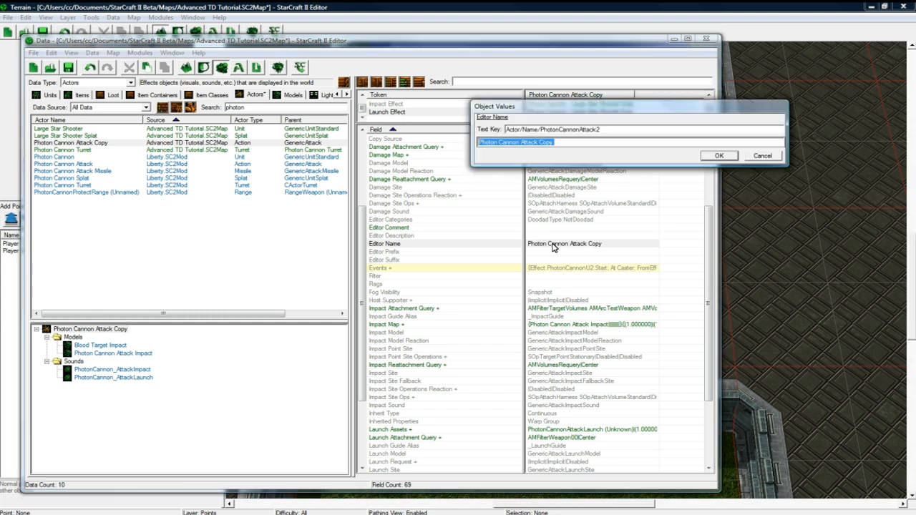
pyautogui.write('Large Star S')
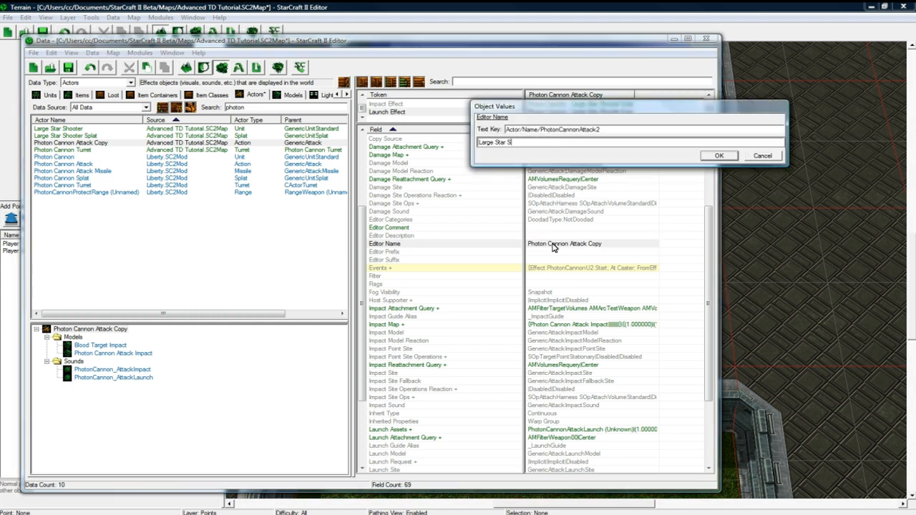
pyautogui.write('hooter Attack')
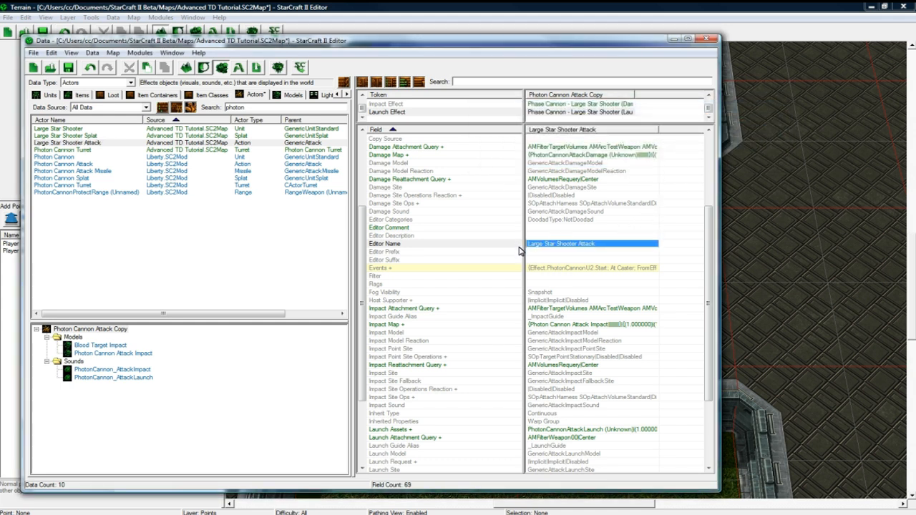
pyautogui.click(71, 172)
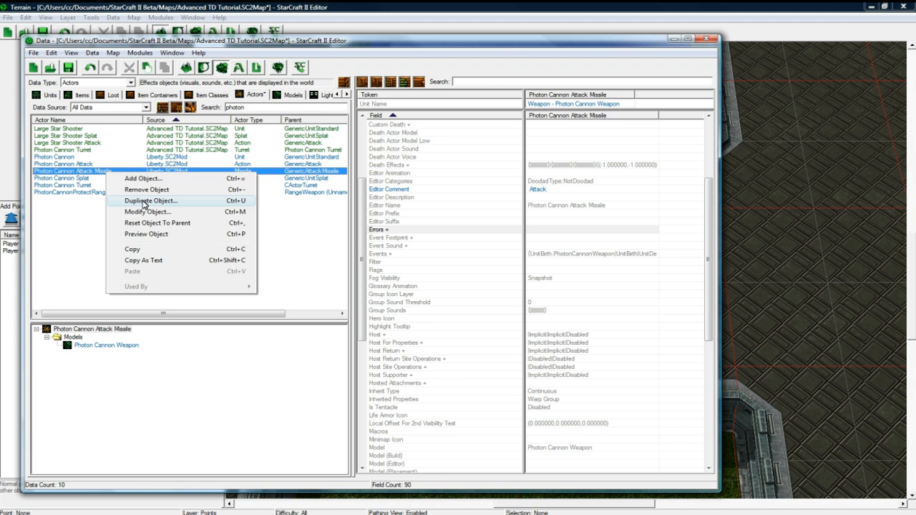
# Step: Duplicate Photon Cannon Attack Missile and set its Unit Name token to Large Star Shooter Weapon
pyautogui.click(150, 201)
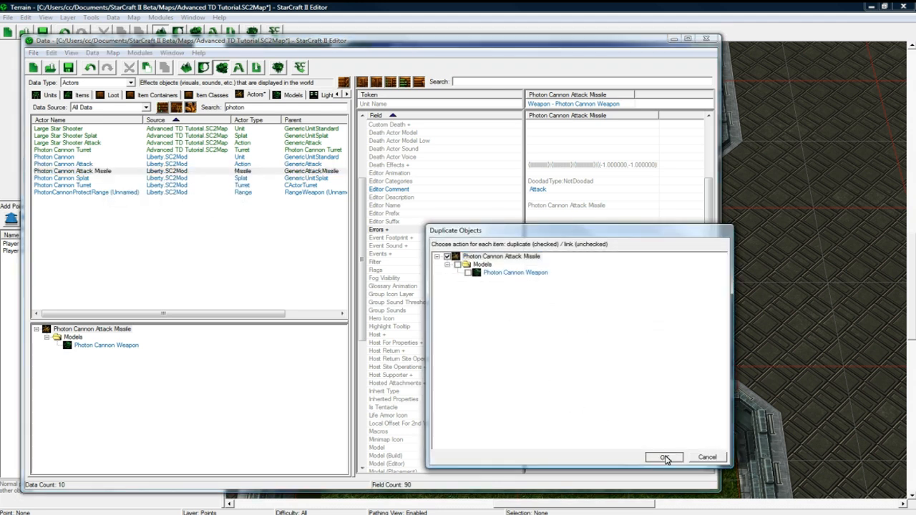
pyautogui.click(664, 458)
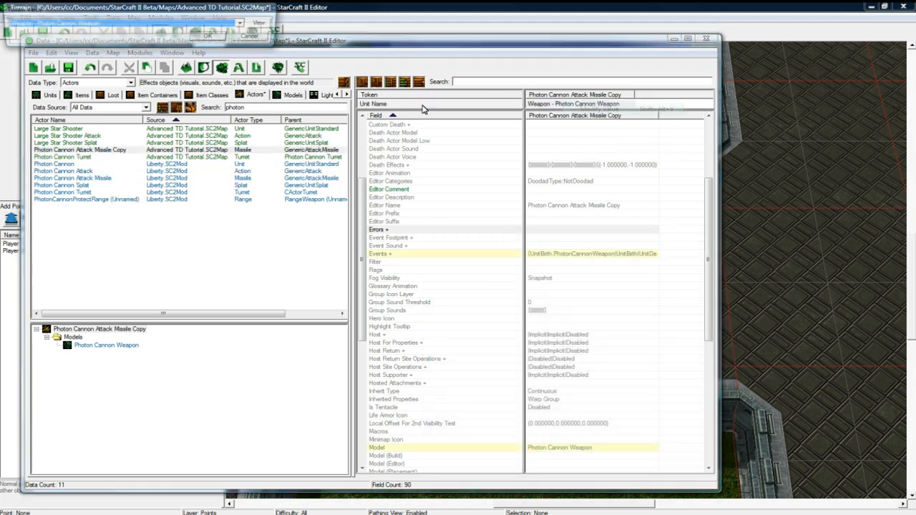
pyautogui.click(243, 23)
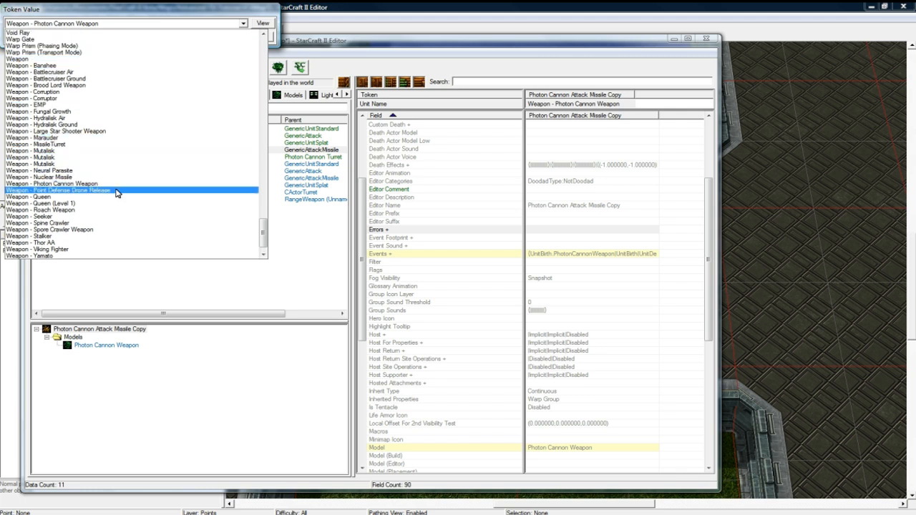
pyautogui.click(41, 130)
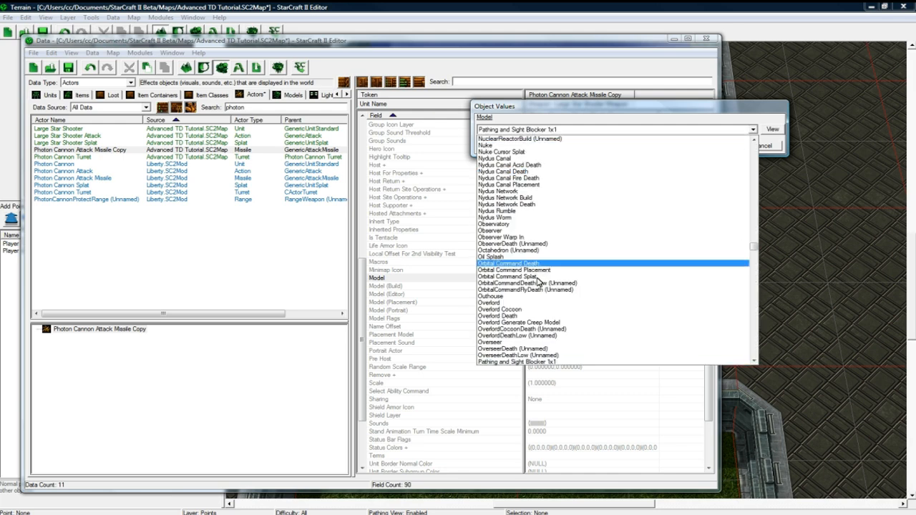
# Step: Keep the Photon Cannon Weapon model and give the missile copy its Large Star Shooter name
pyautogui.scroll(-3)
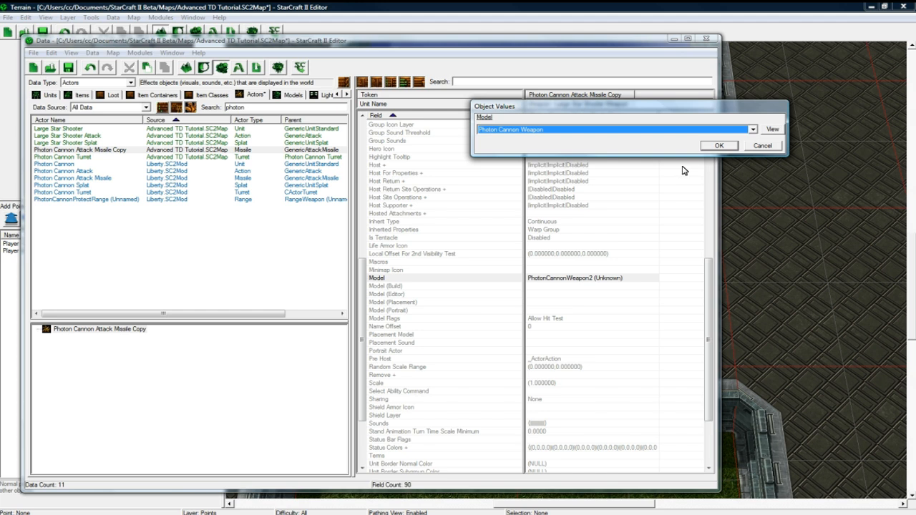
pyautogui.click(718, 146)
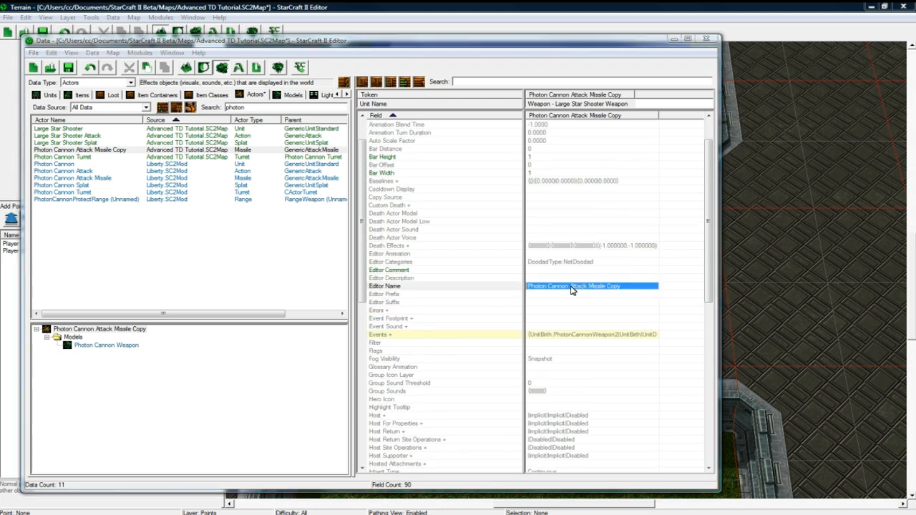
pyautogui.doubleClick(572, 287)
pyautogui.write('Large Star Shooter Attac')
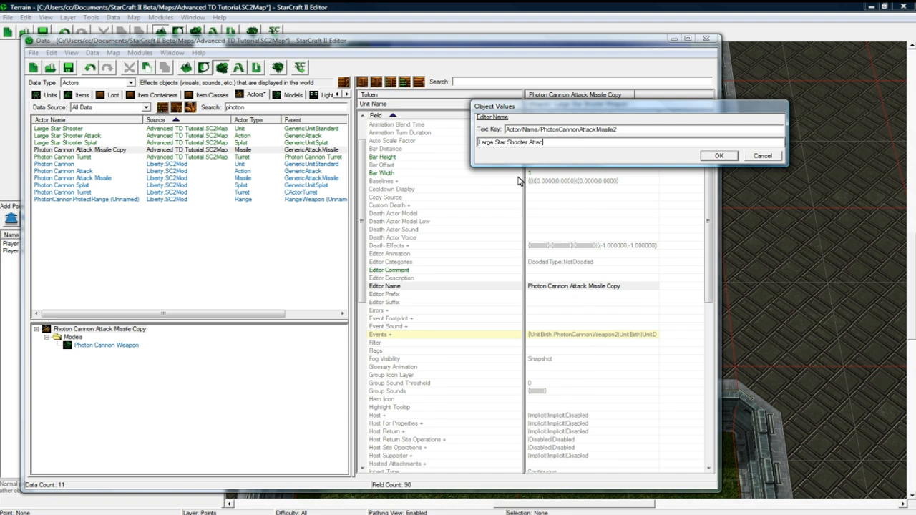
pyautogui.click(719, 155)
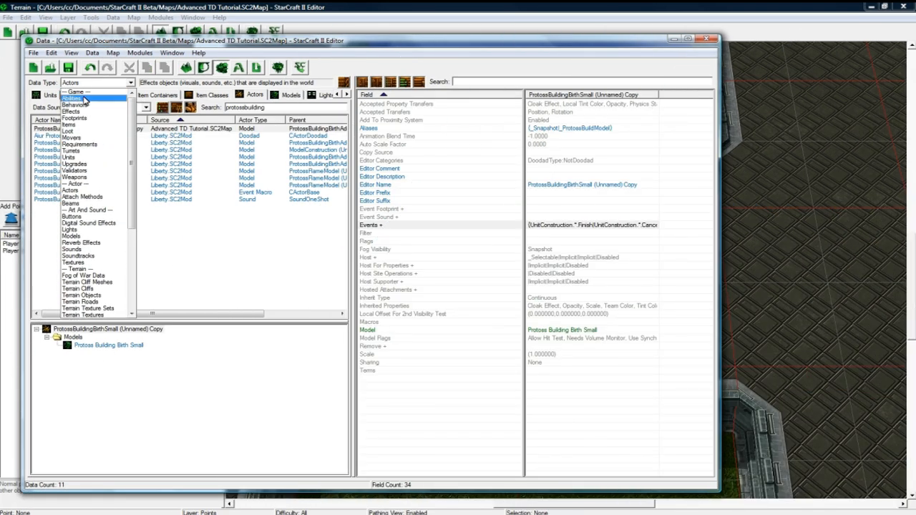
# Step: Duplicate the Spire - Morph Building ability found via a 'spire' search in Abilities
pyautogui.click(77, 98)
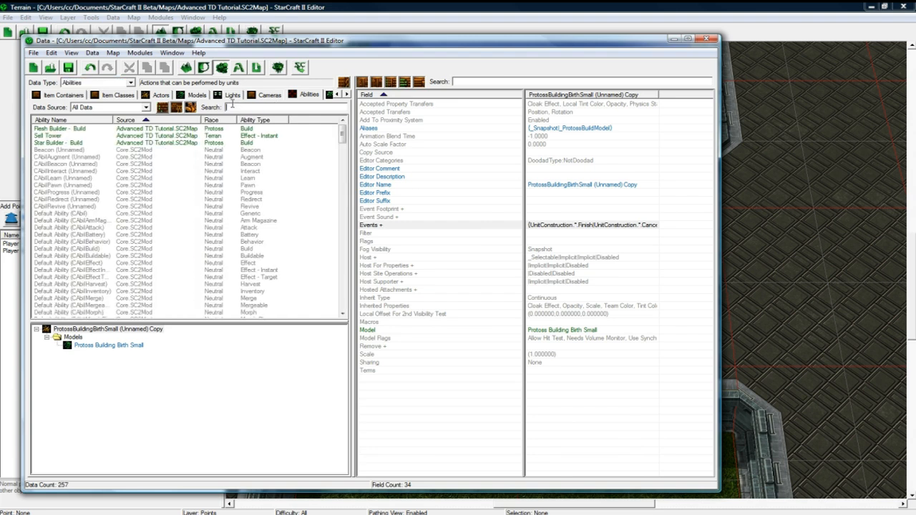
pyautogui.write('spire')
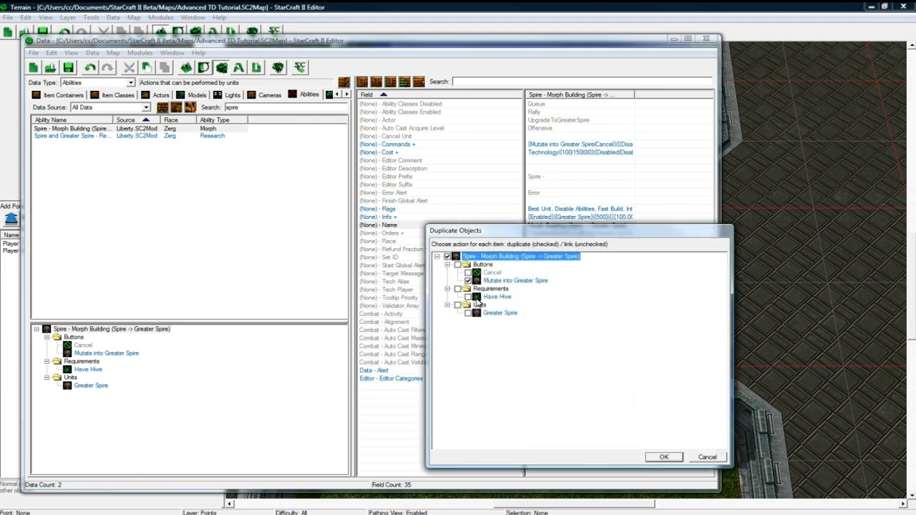
pyautogui.click(663, 456)
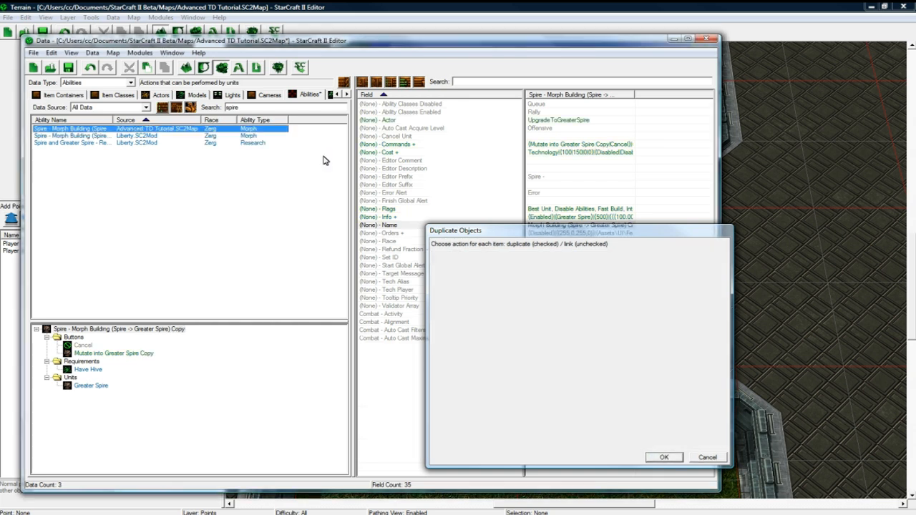
pyautogui.click(662, 457)
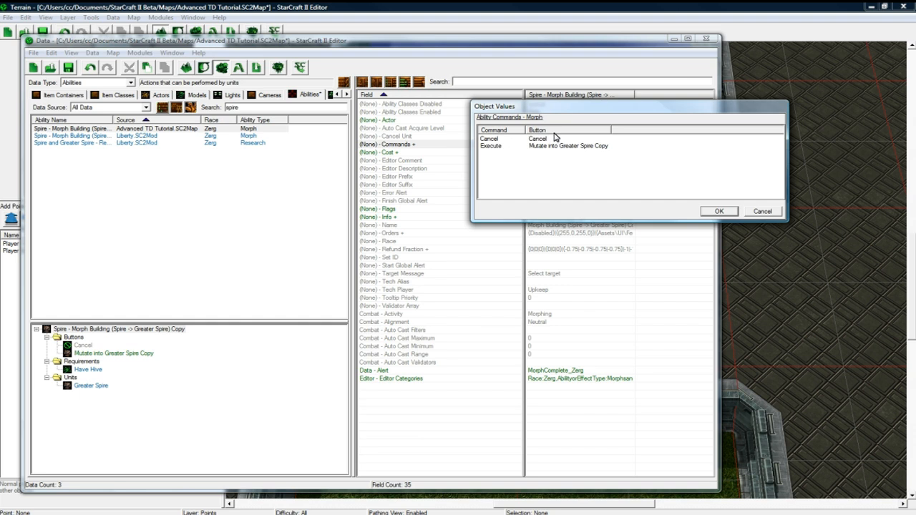
# Step: Name the copied ability as the Small-to-Large Star Shooter 'Upgrade'
pyautogui.doubleClick(565, 146)
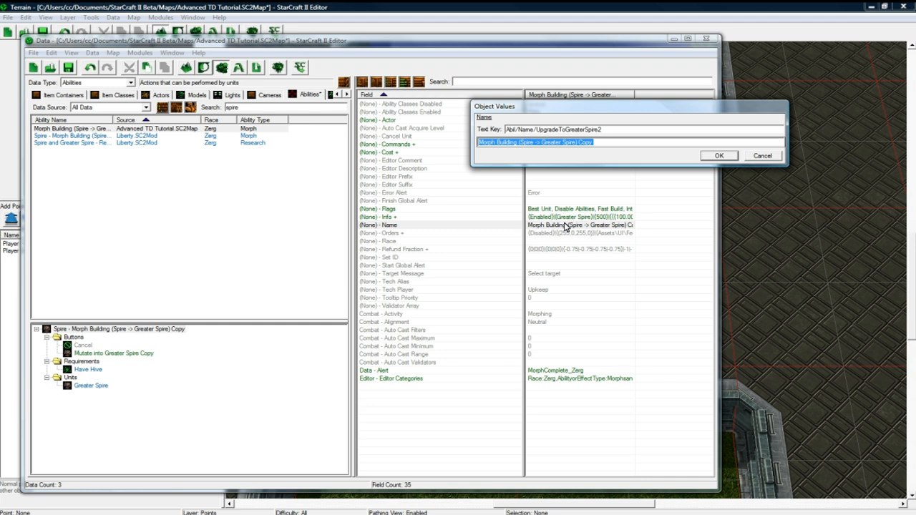
pyautogui.write('Upgrade Small Star shooter to Large Star shoot')
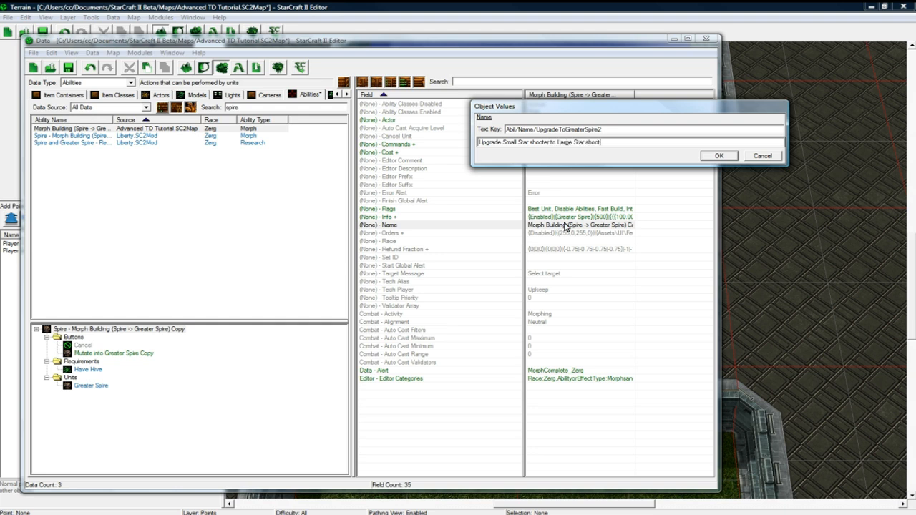
pyautogui.click(718, 155)
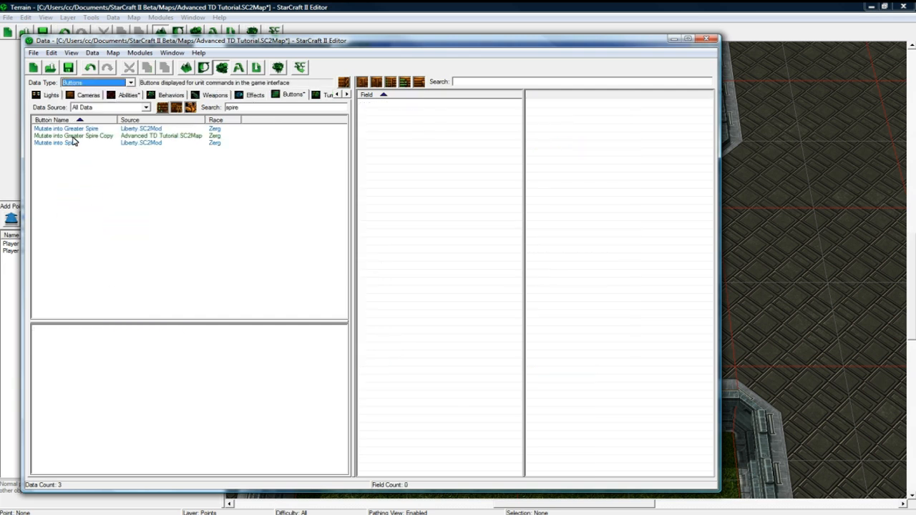
# Step: Start browsing the archive for a new icon for the Mutate into Greater Spire Copy button
pyautogui.click(71, 134)
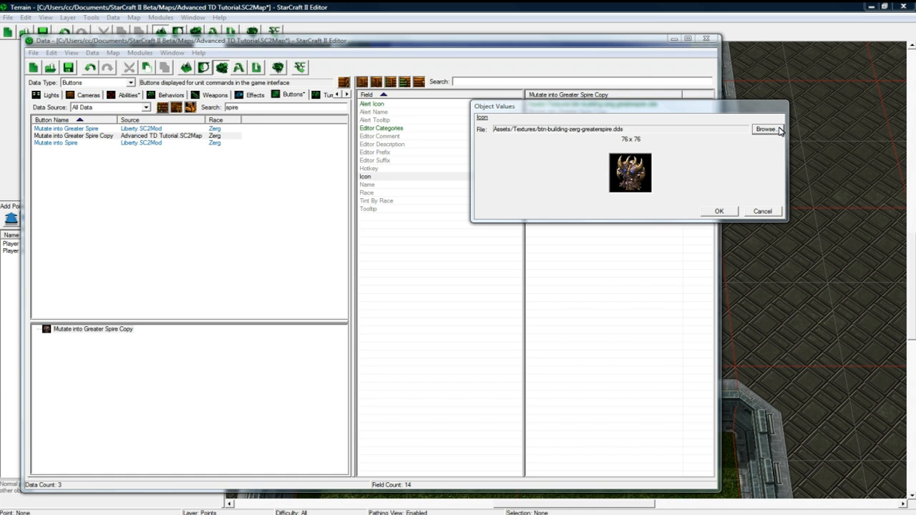
pyautogui.click(767, 128)
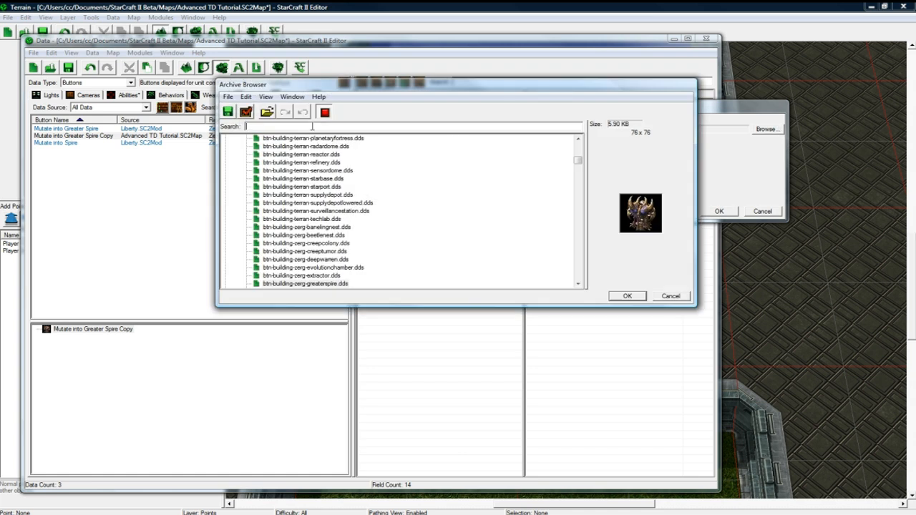
pyautogui.write('p')
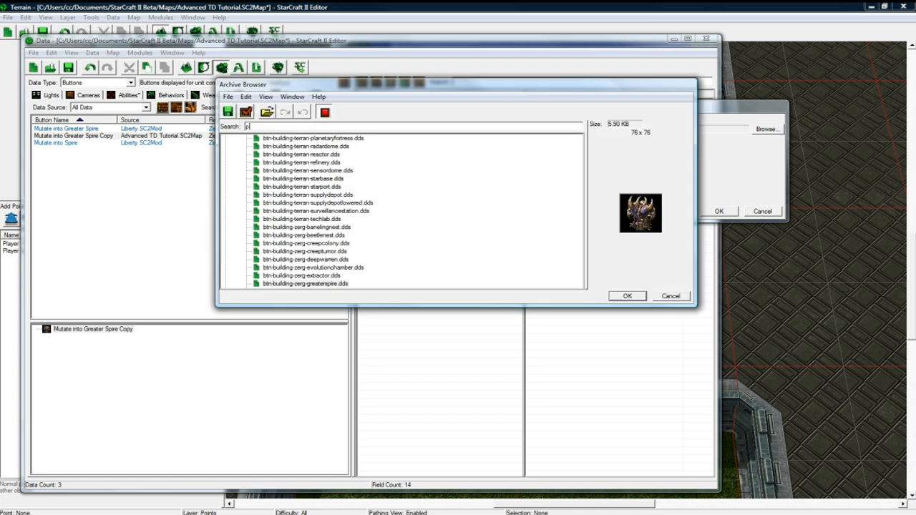